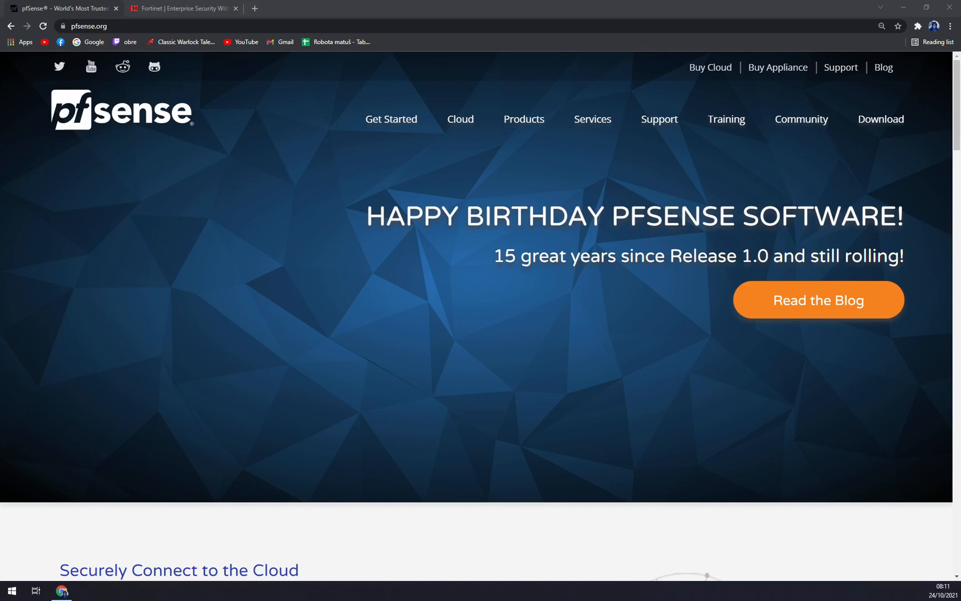
mouse_move(98, 98)
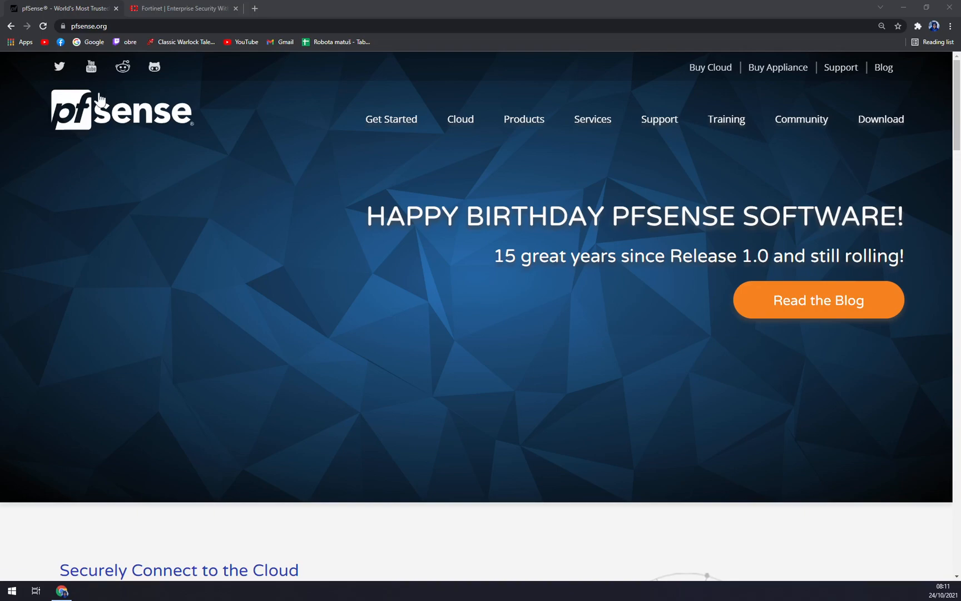
- Open Netgate's pfSense Plus for cloud overview page
scroll("down", 3)
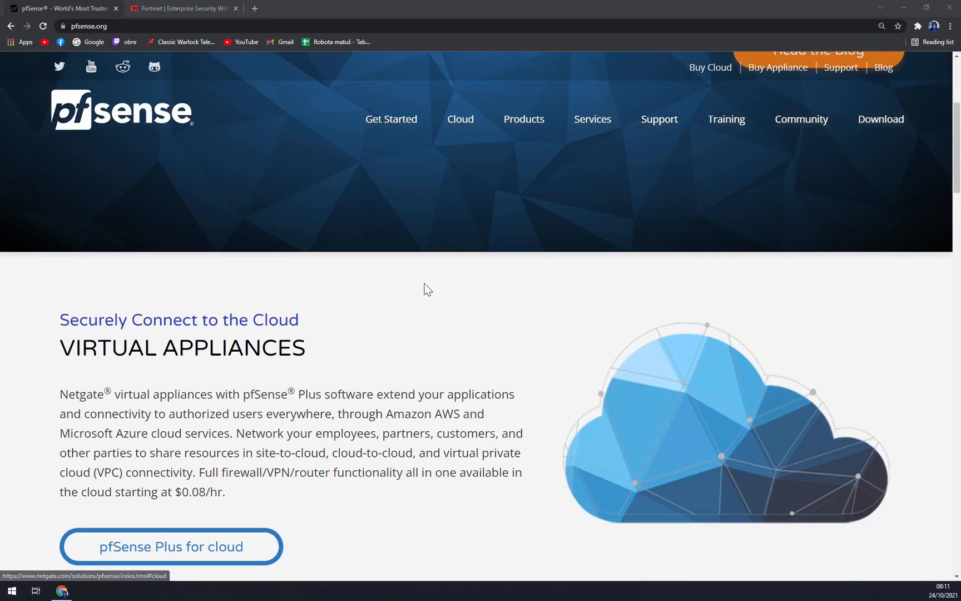
scroll("down", 3)
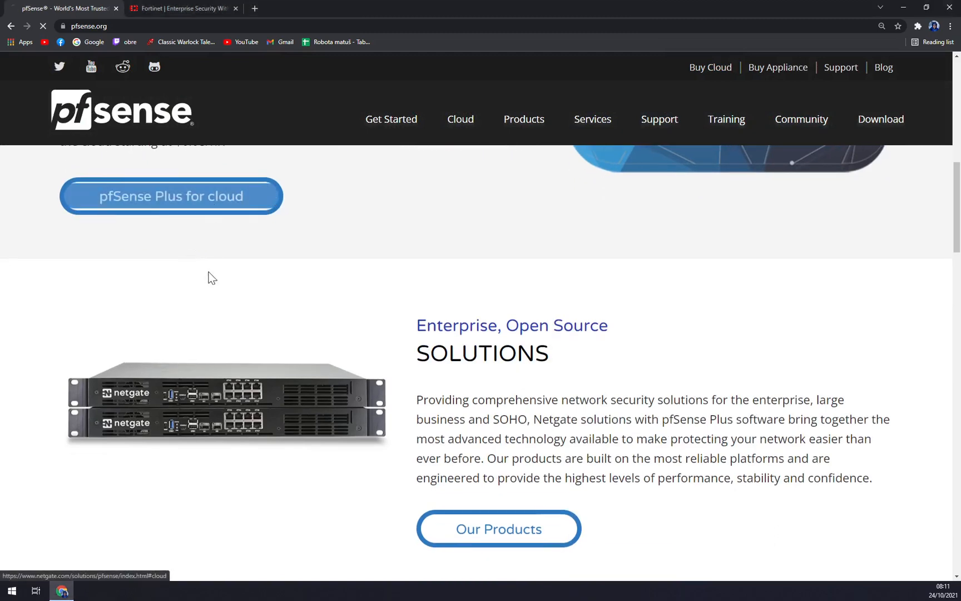
left_click(171, 197)
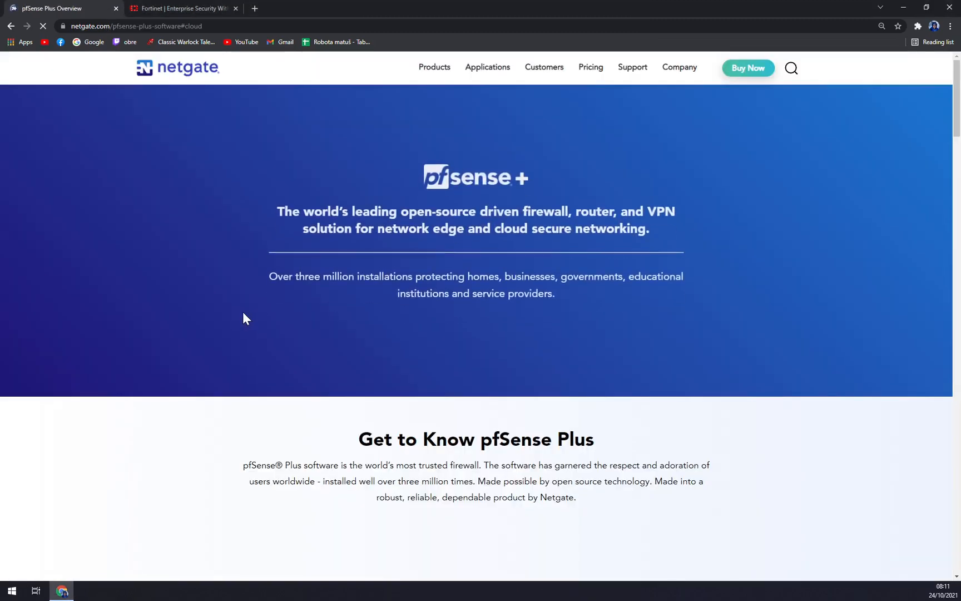
- View the pfSense Plus feature list, return to the overview, and open the Customers menu
scroll("down", 3)
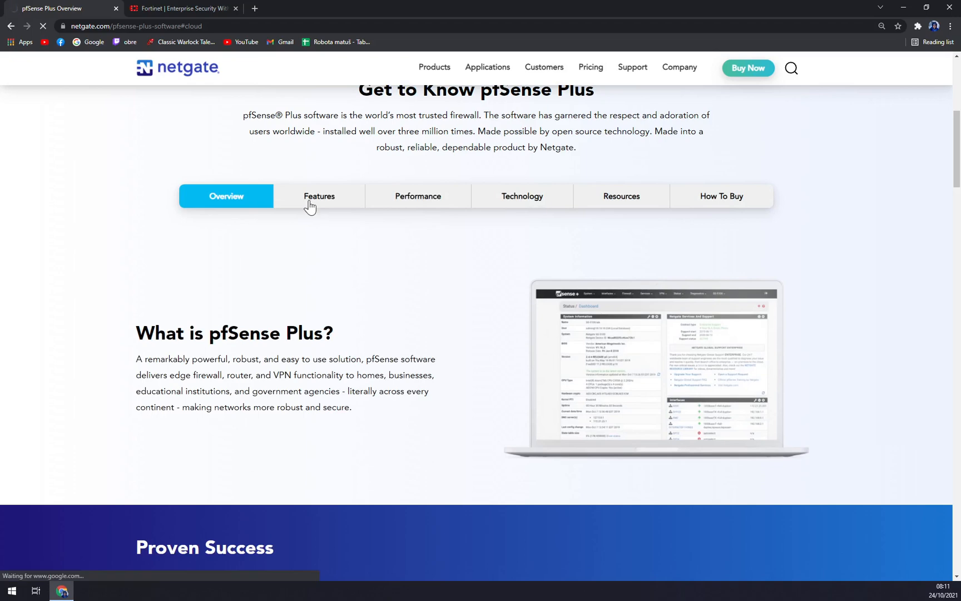
left_click(319, 196)
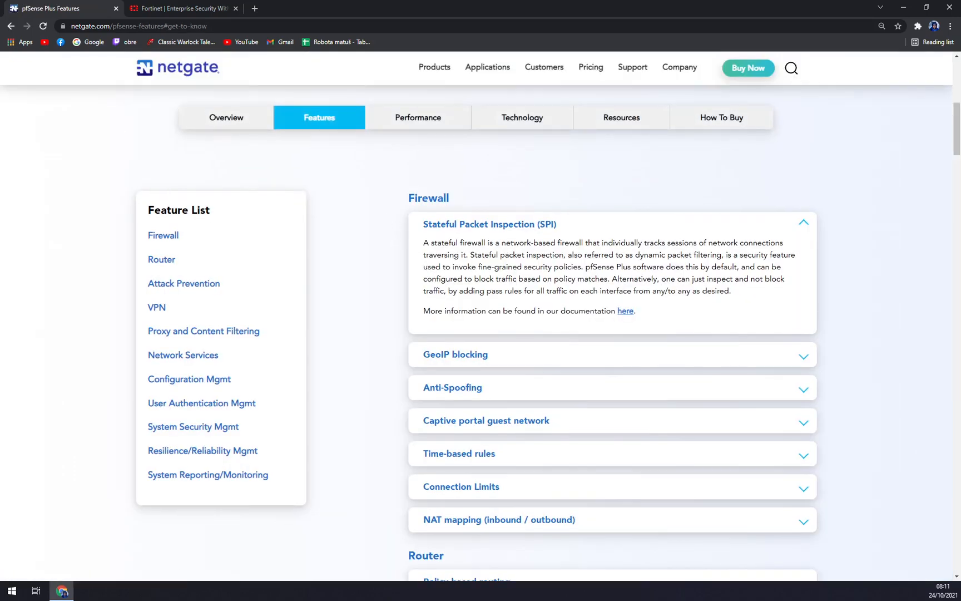
left_click(11, 26)
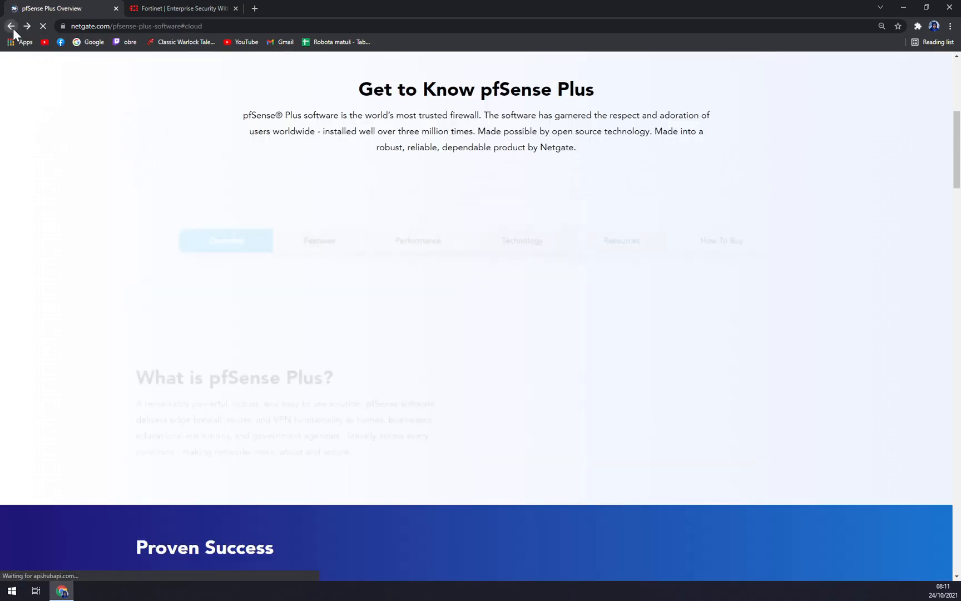
left_click(487, 67)
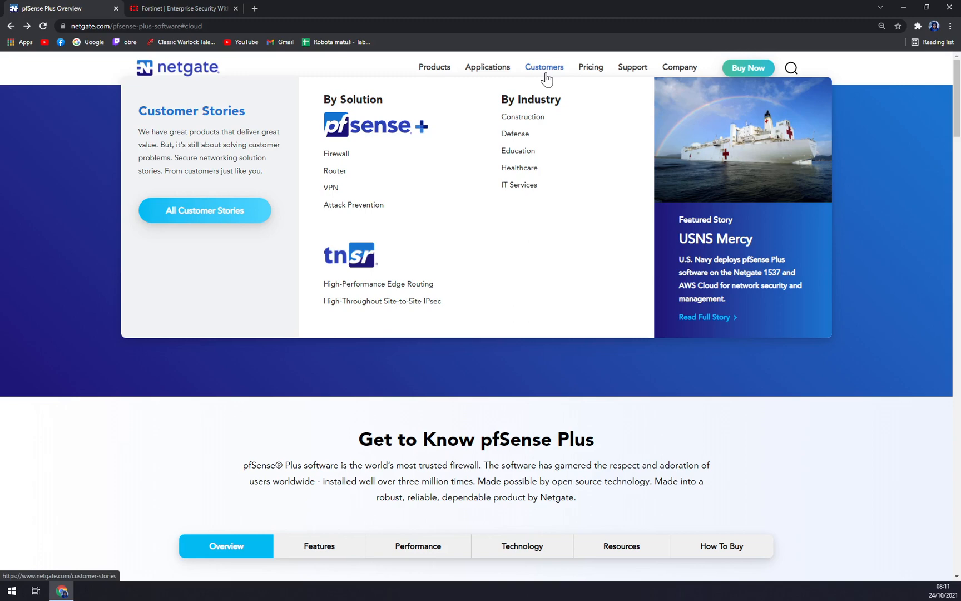
mouse_move(553, 140)
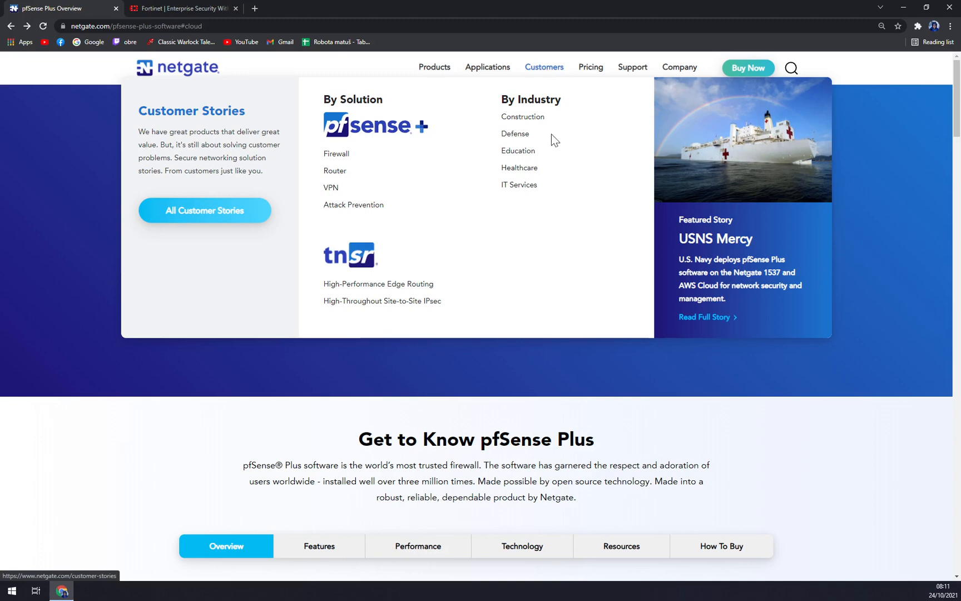
mouse_move(336, 154)
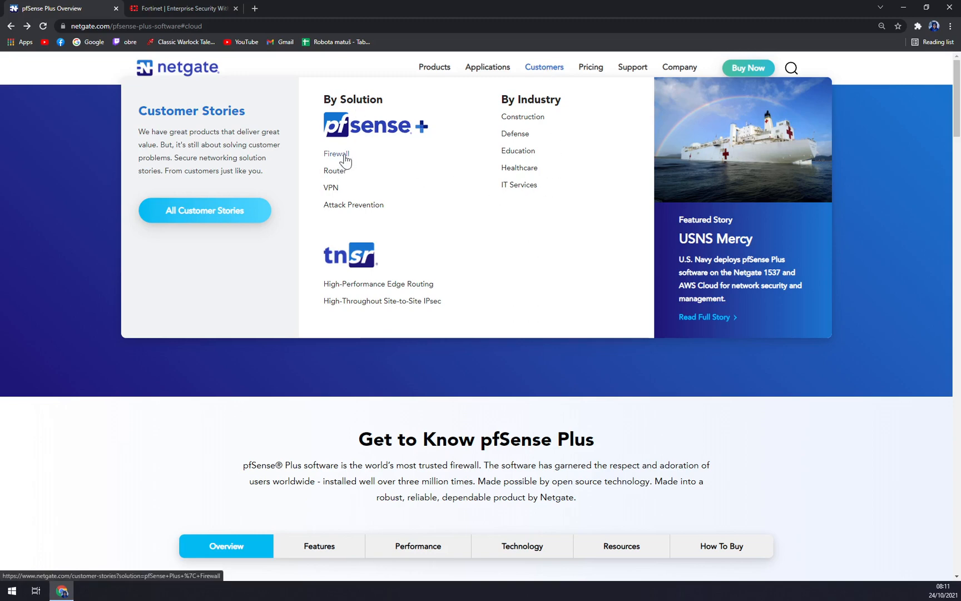
mouse_move(346, 212)
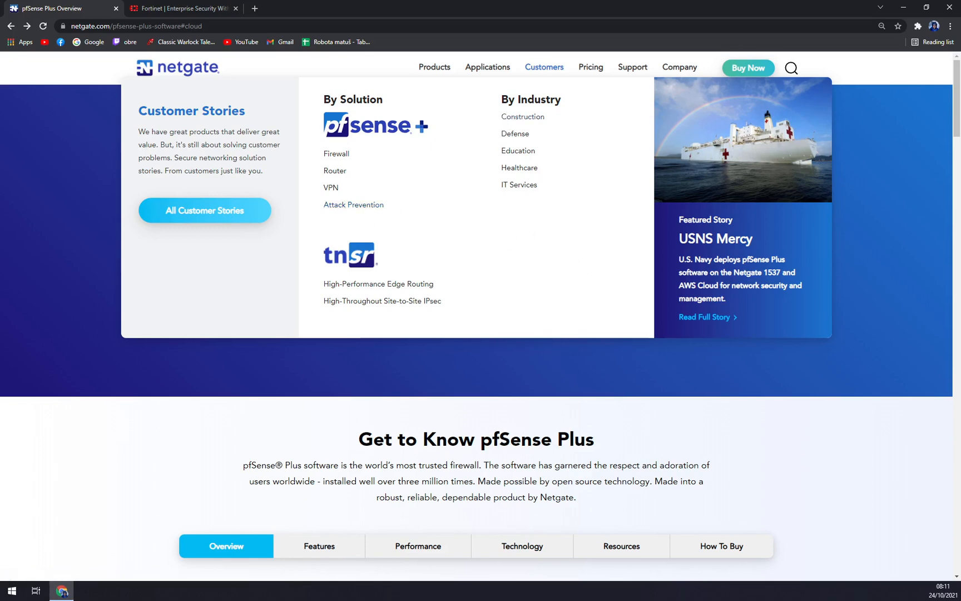
mouse_move(534, 160)
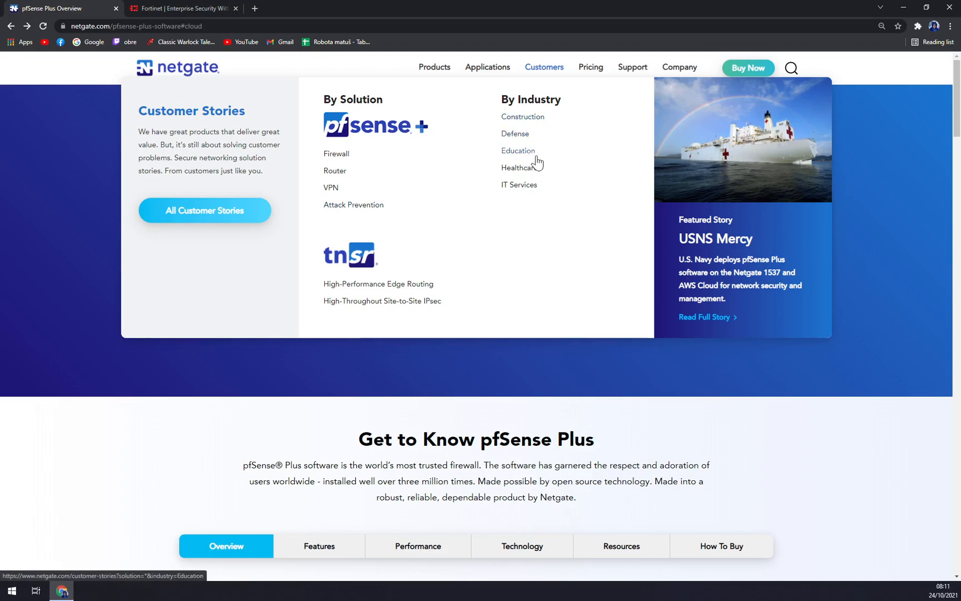
mouse_move(521, 186)
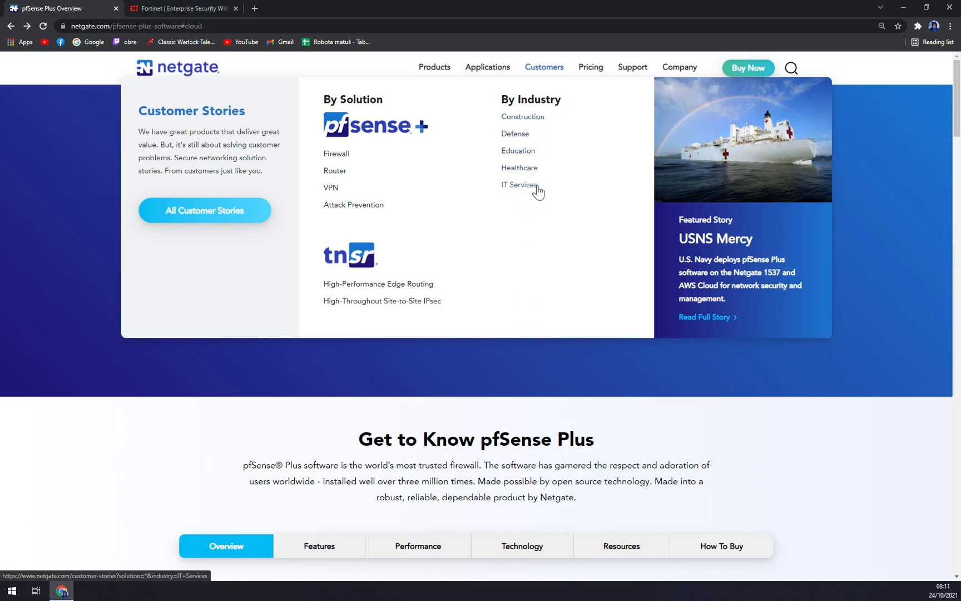
mouse_move(347, 285)
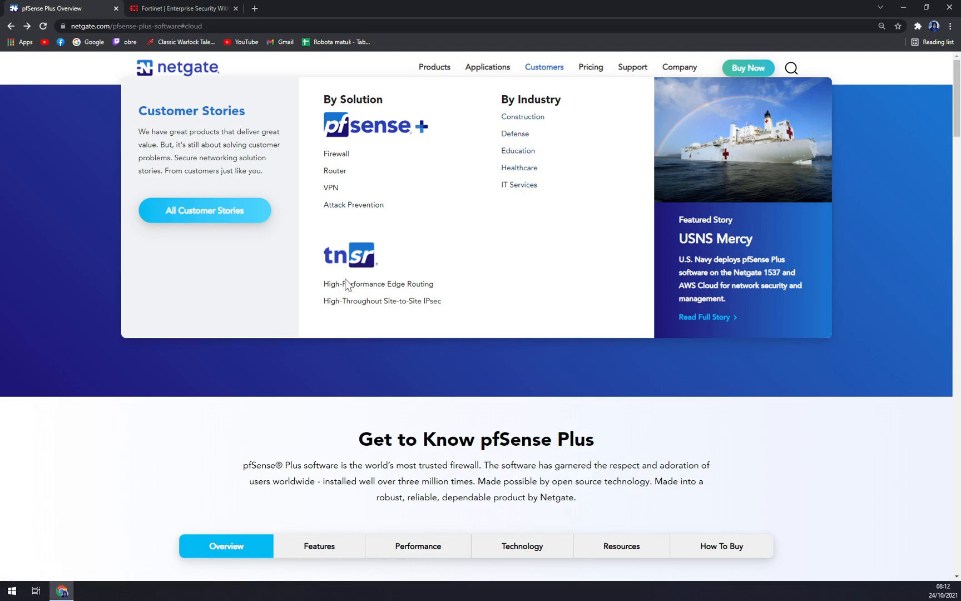
mouse_move(357, 315)
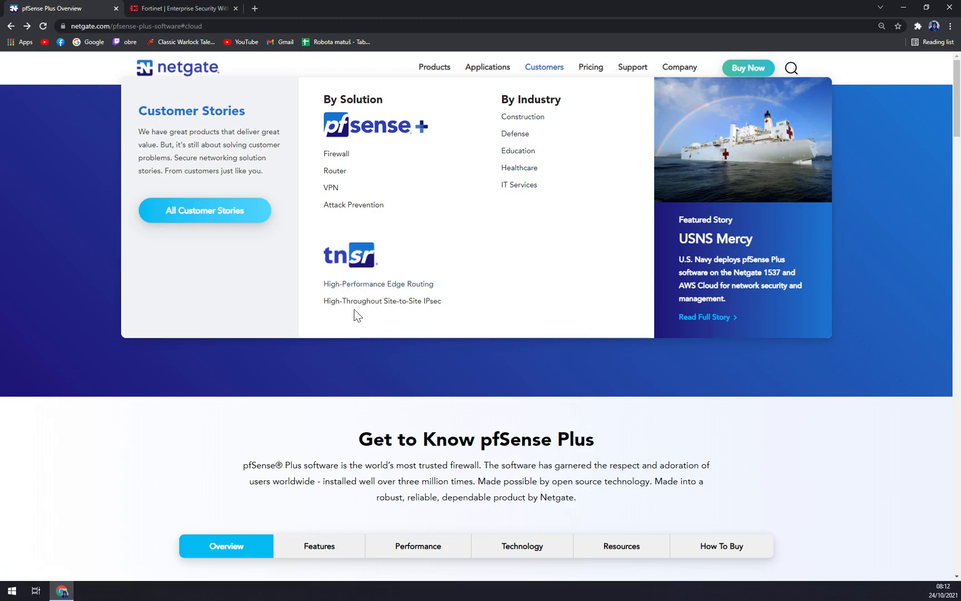
mouse_move(431, 313)
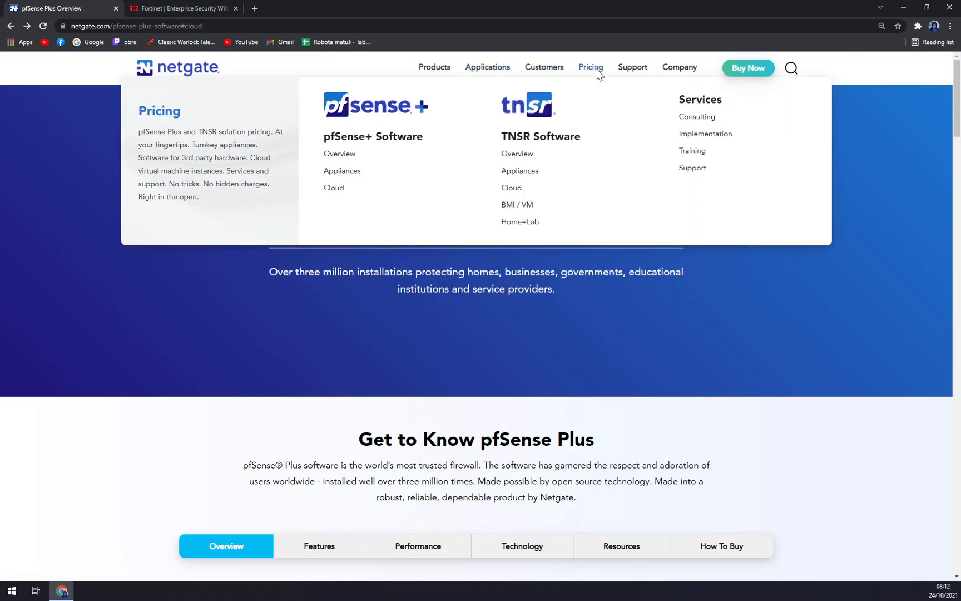
mouse_move(342, 170)
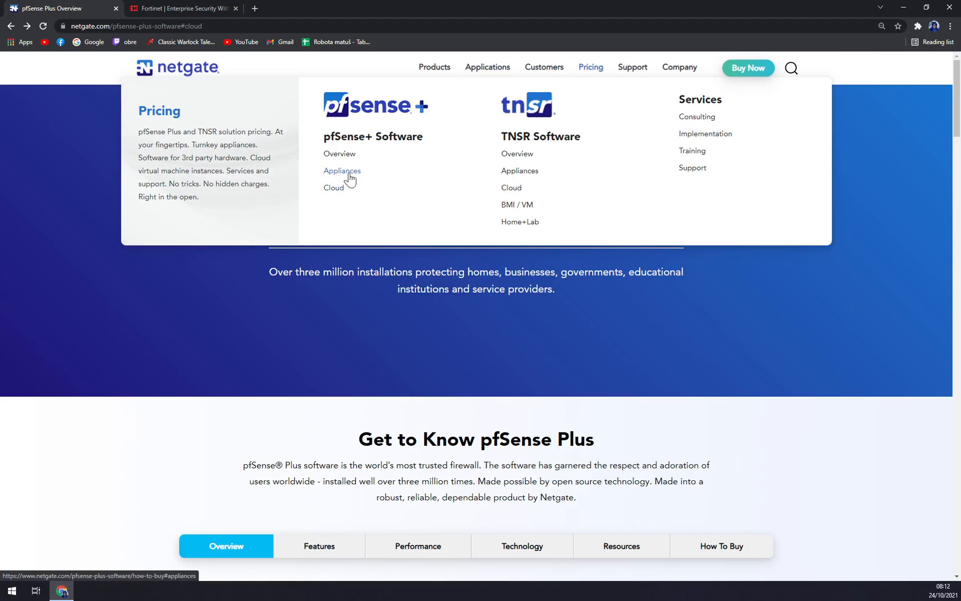
- Open the pfSense+ Appliances pricing page and view the Netgate 1100 with mounting kit
left_click(341, 171)
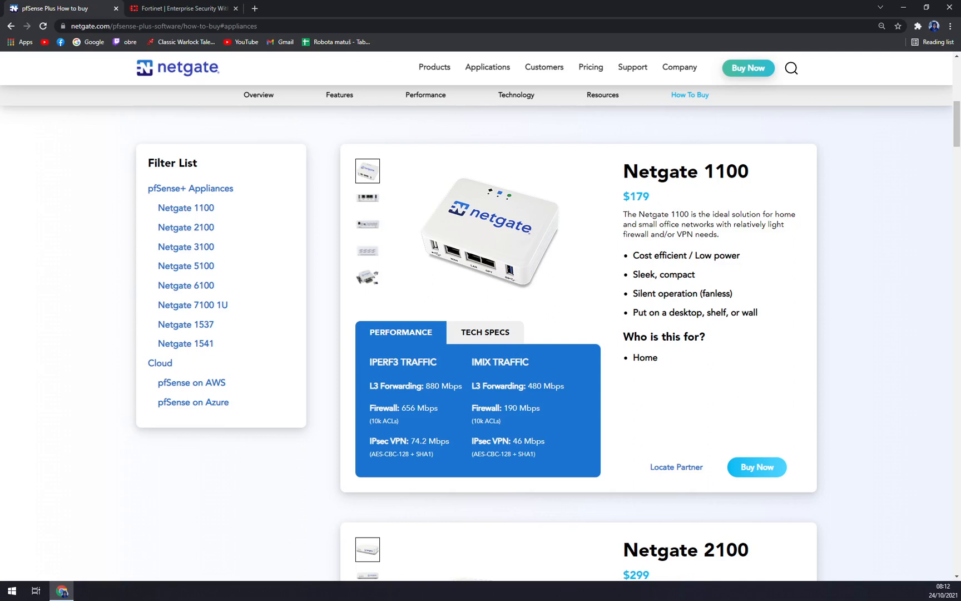
mouse_move(711, 190)
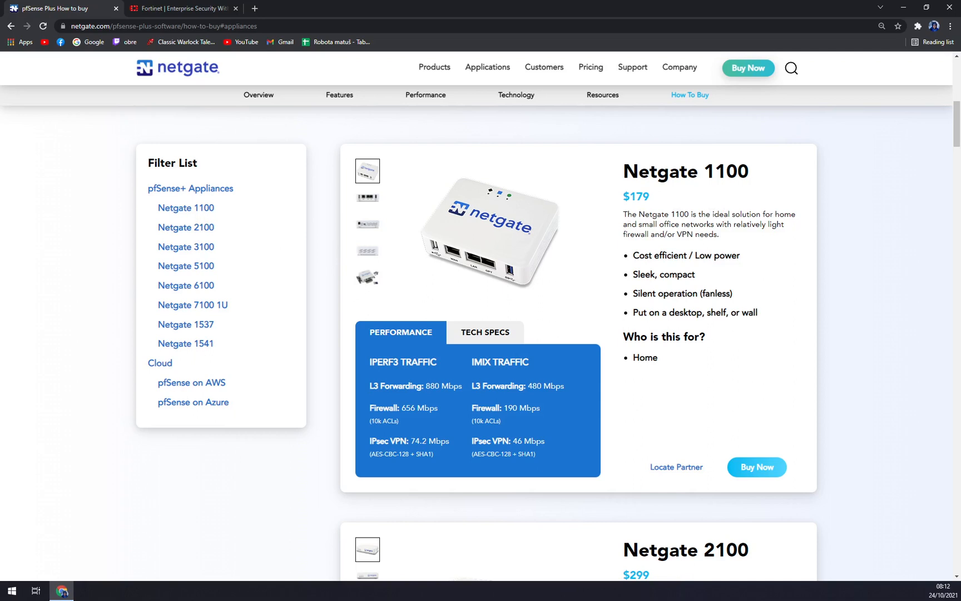
mouse_move(370, 211)
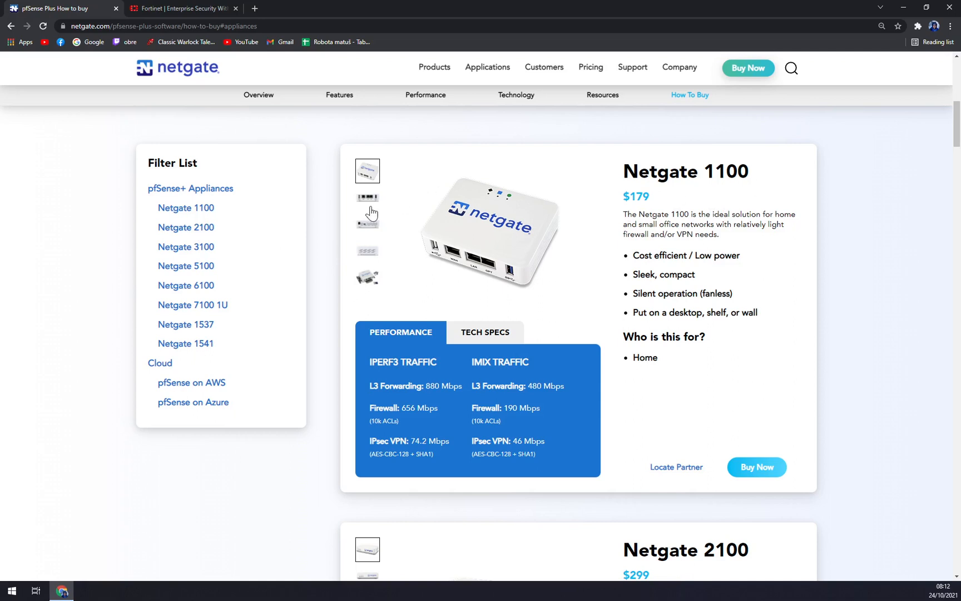
left_click(366, 278)
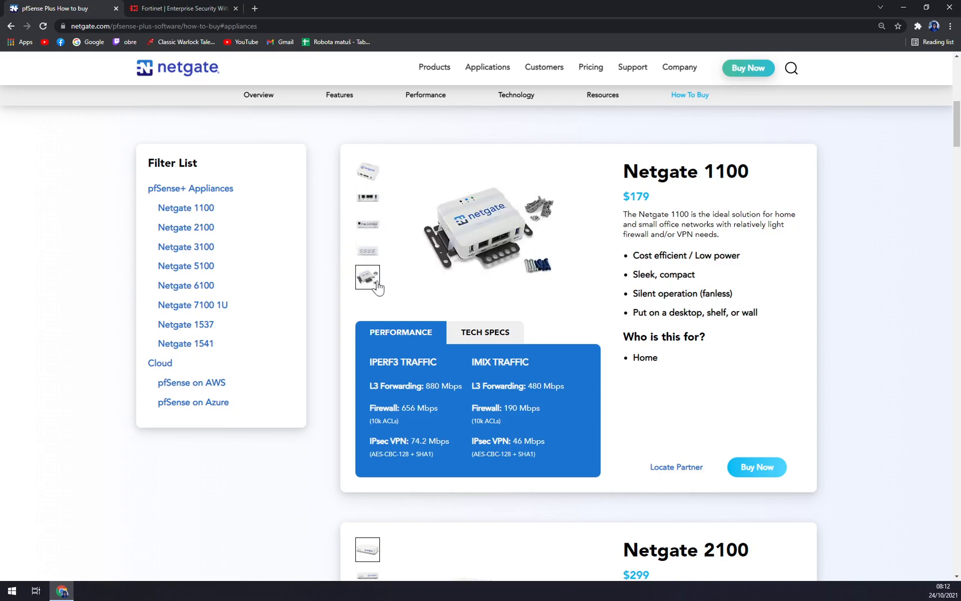
scroll("down", 3)
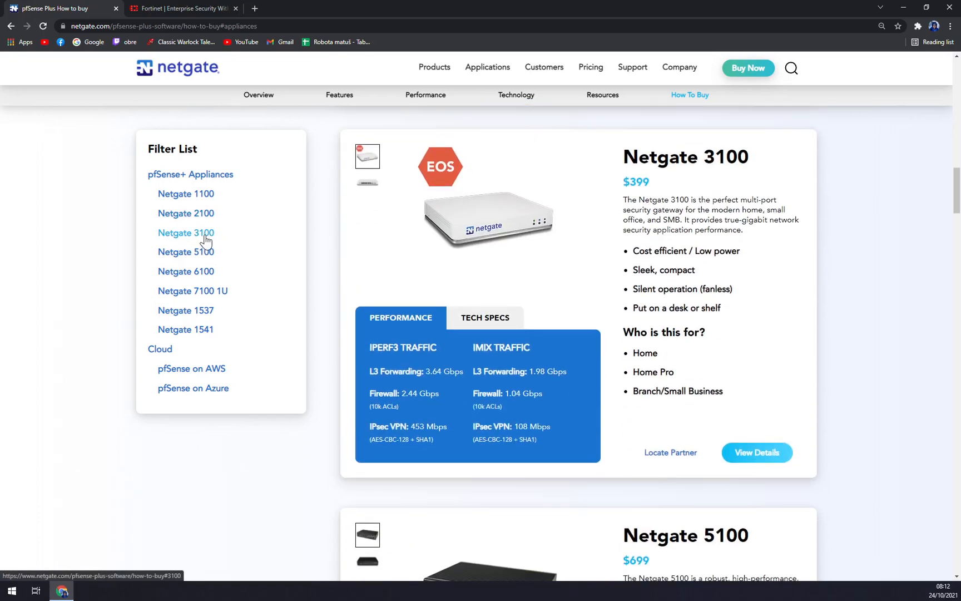
mouse_move(203, 254)
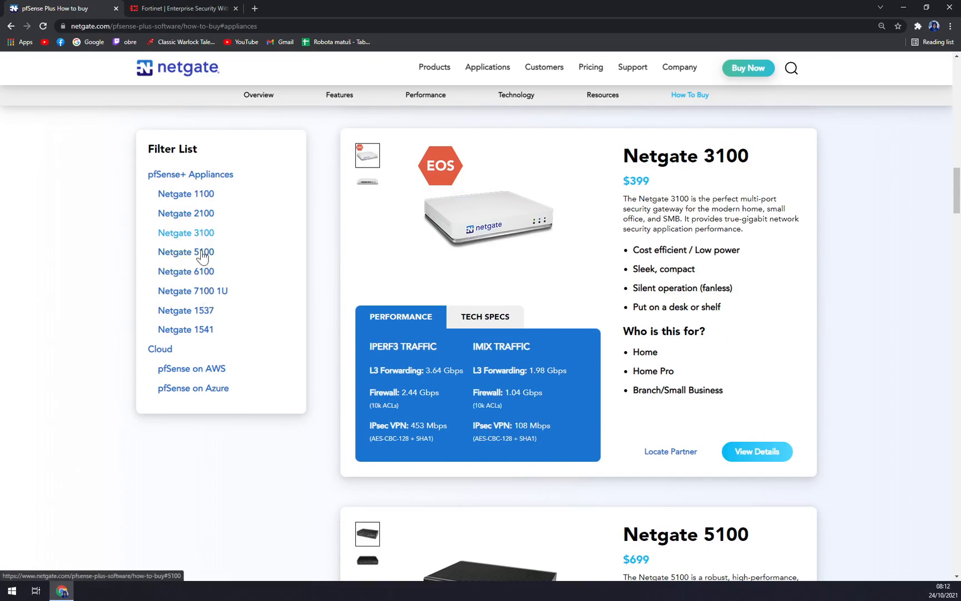
- Step through the Netgate 5100, 6100, 1537 and 1541 appliance listings
left_click(185, 252)
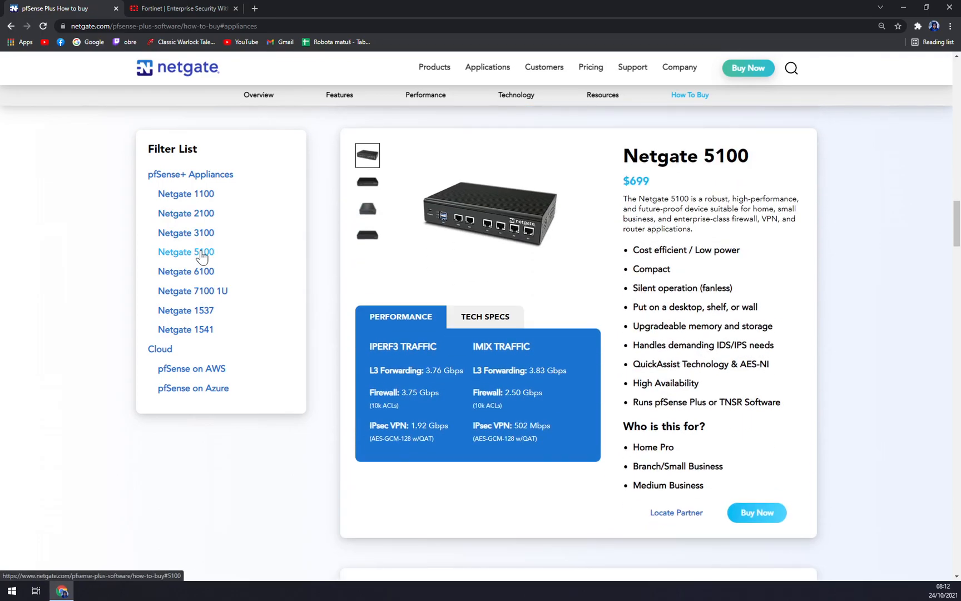
left_click(185, 272)
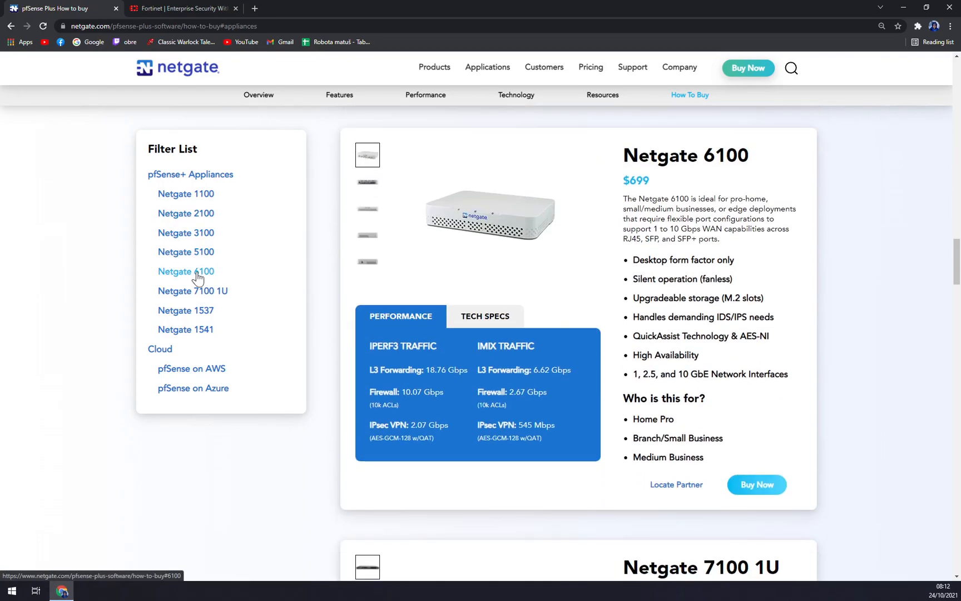
left_click(185, 310)
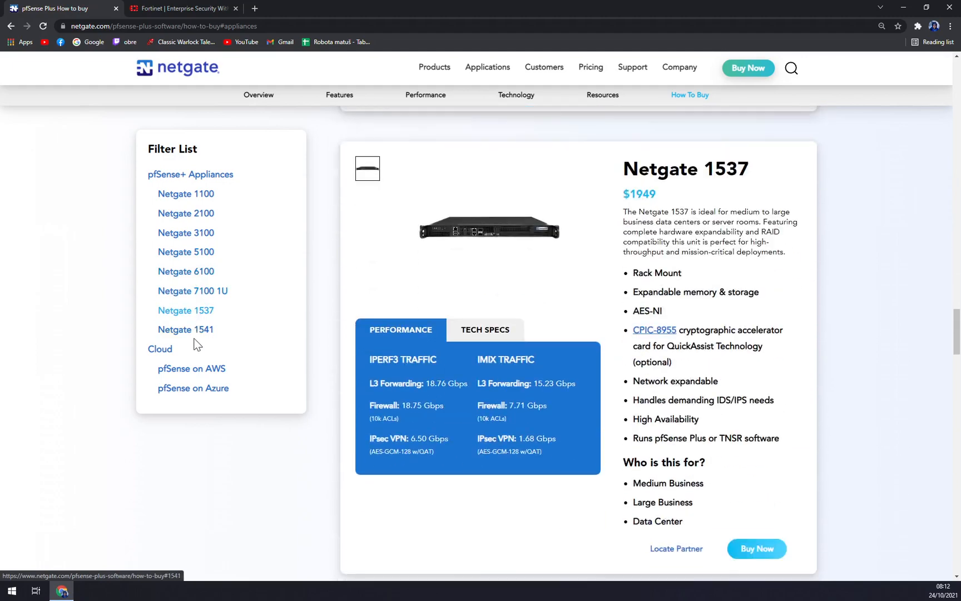
left_click(185, 329)
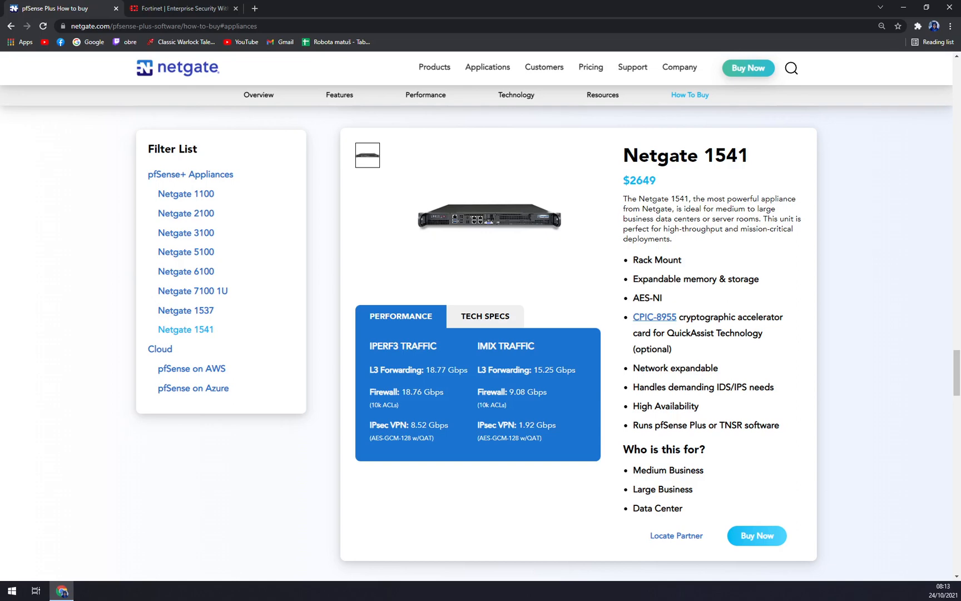
mouse_move(191, 368)
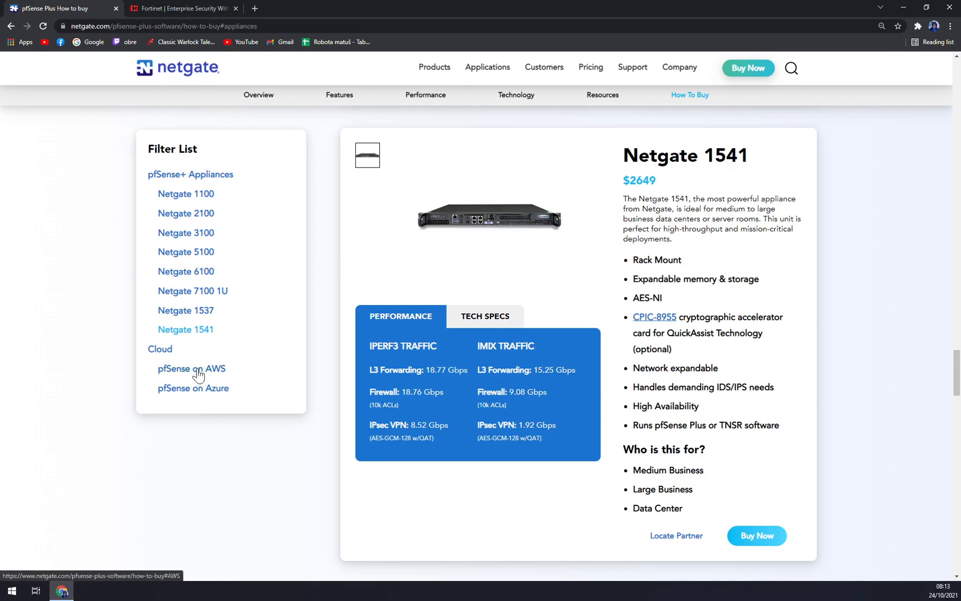
- Show pfSense on AWS pricing, review the cloud cards, and reach the Netgate 7100 1U listing
left_click(192, 368)
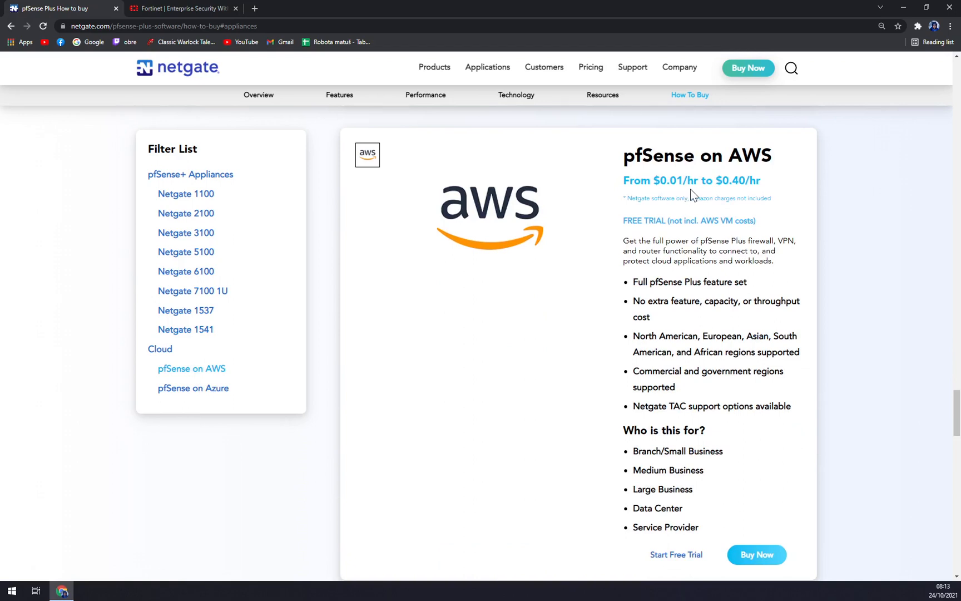
mouse_move(771, 200)
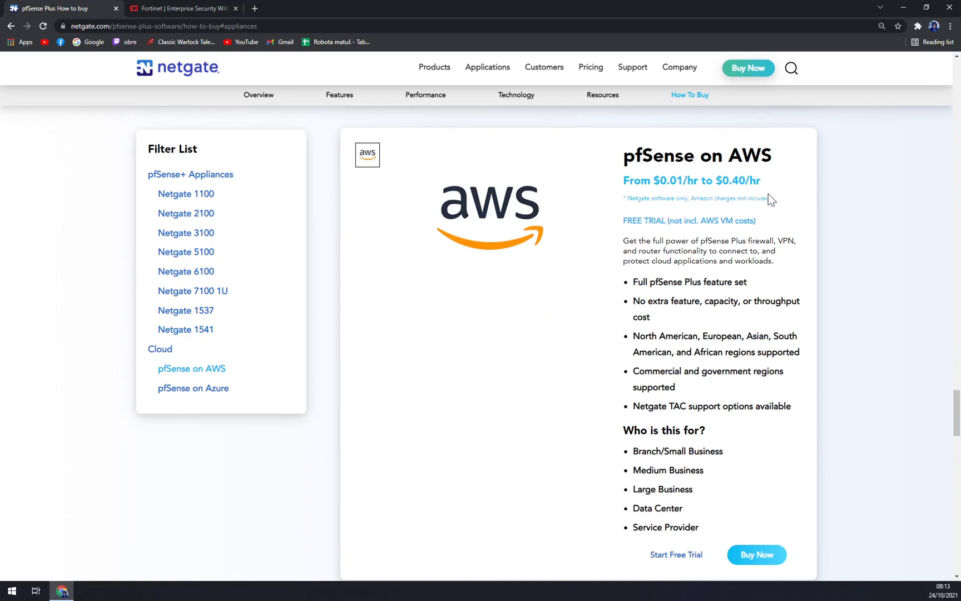
mouse_move(770, 200)
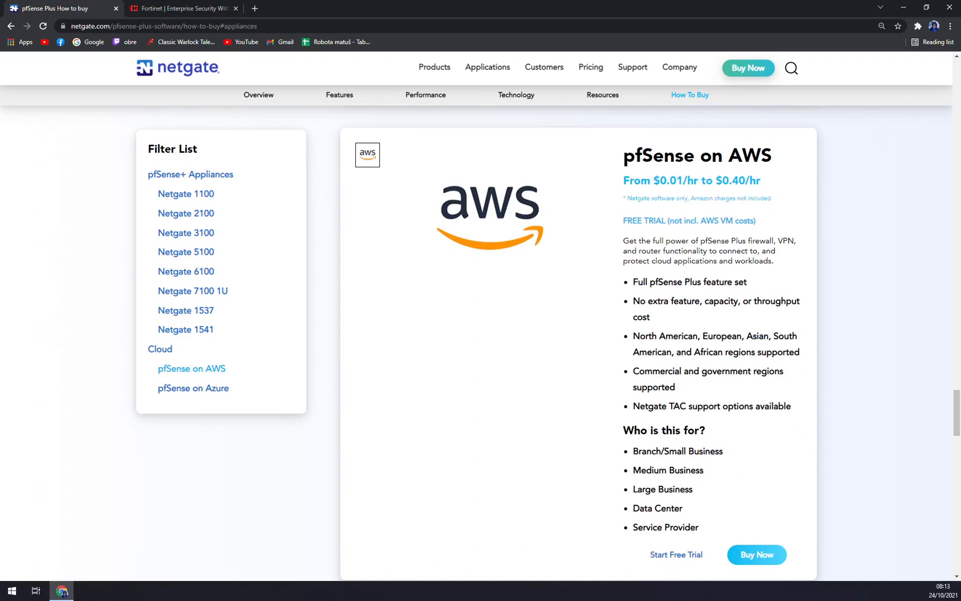
scroll("down", 3)
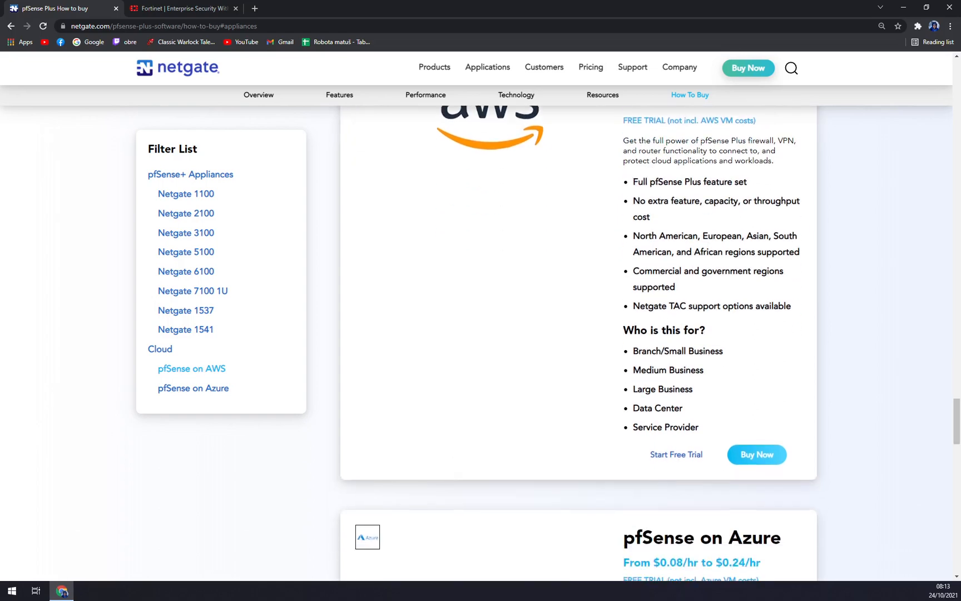
scroll("down", 3)
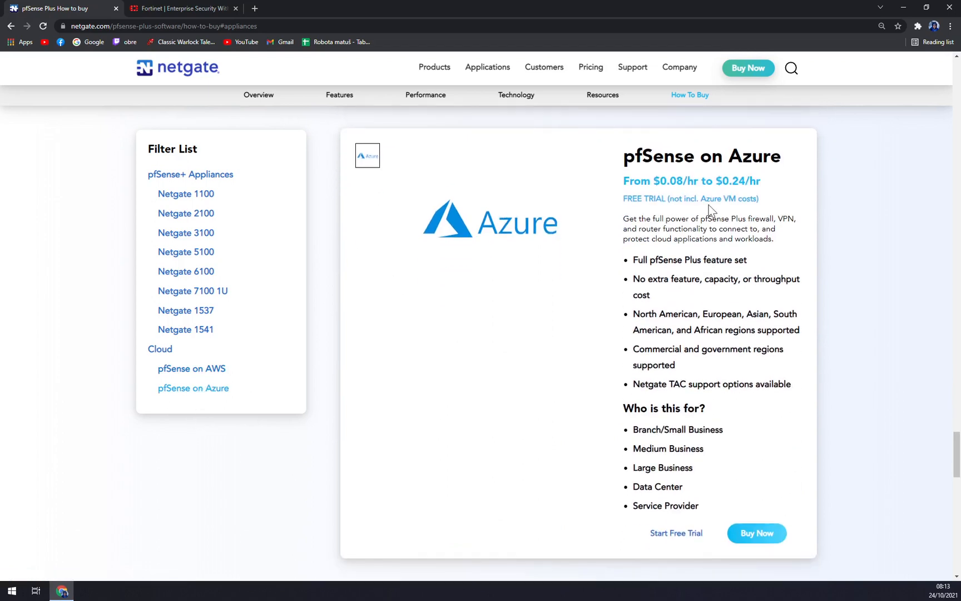
mouse_move(623, 204)
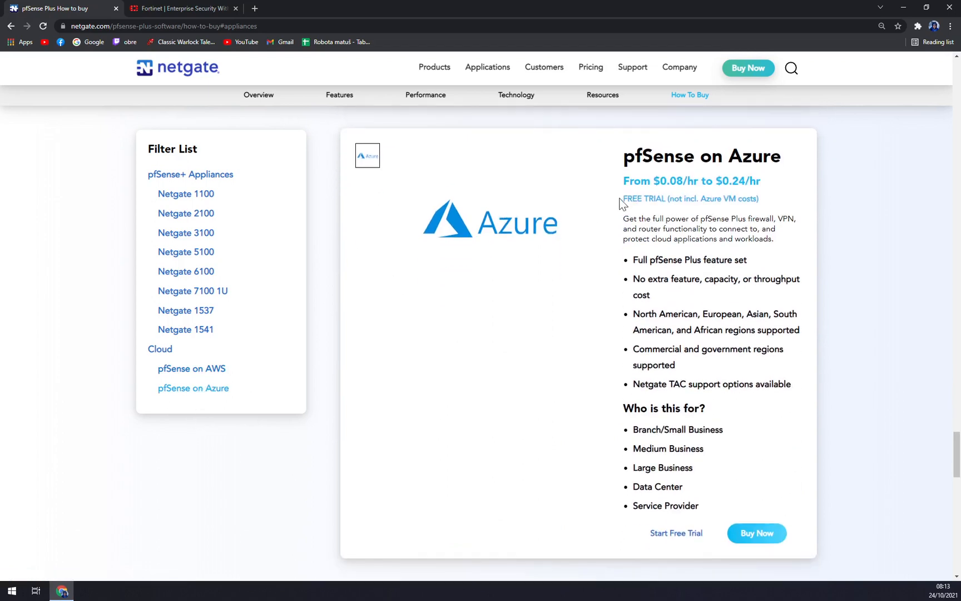
mouse_move(335, 201)
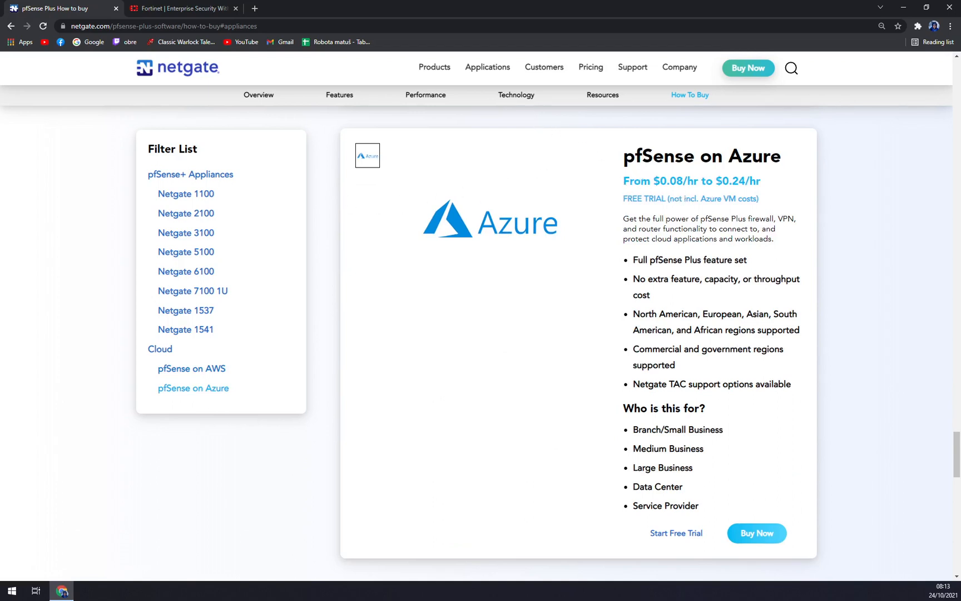
mouse_move(783, 202)
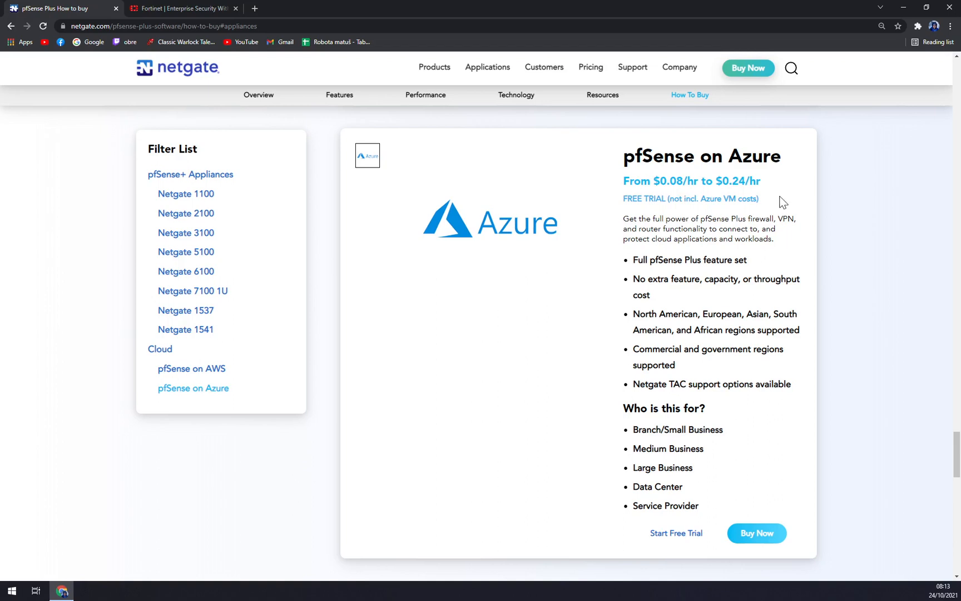
mouse_move(769, 198)
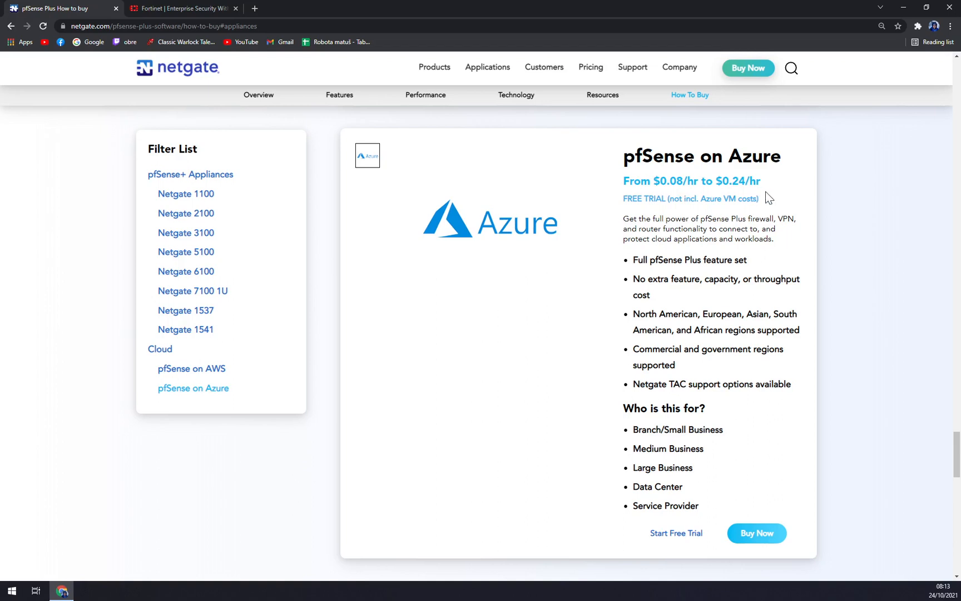
mouse_move(726, 221)
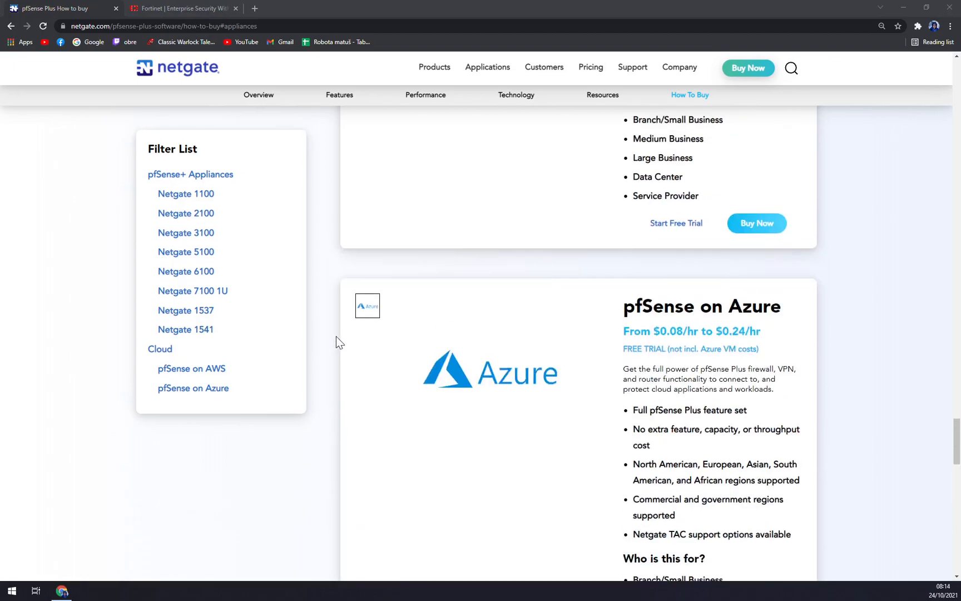
scroll("down", 3)
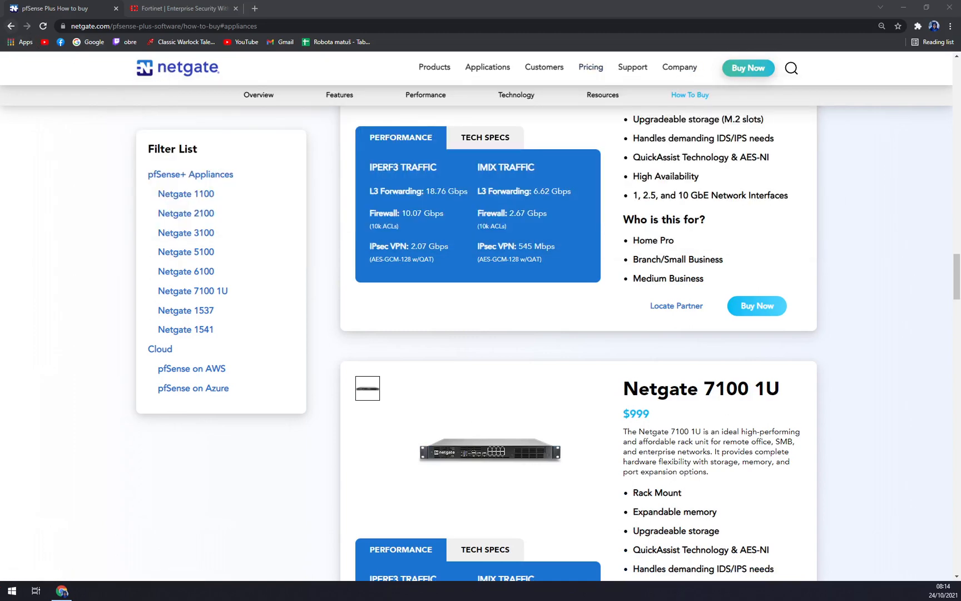
mouse_move(125, 247)
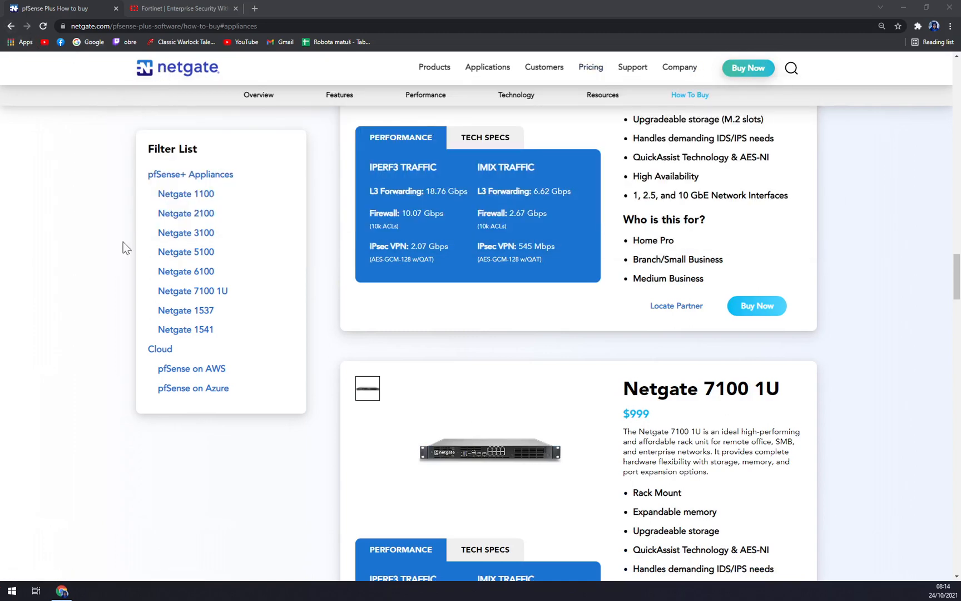
- Switch to the Fortinet website tab
left_click(181, 7)
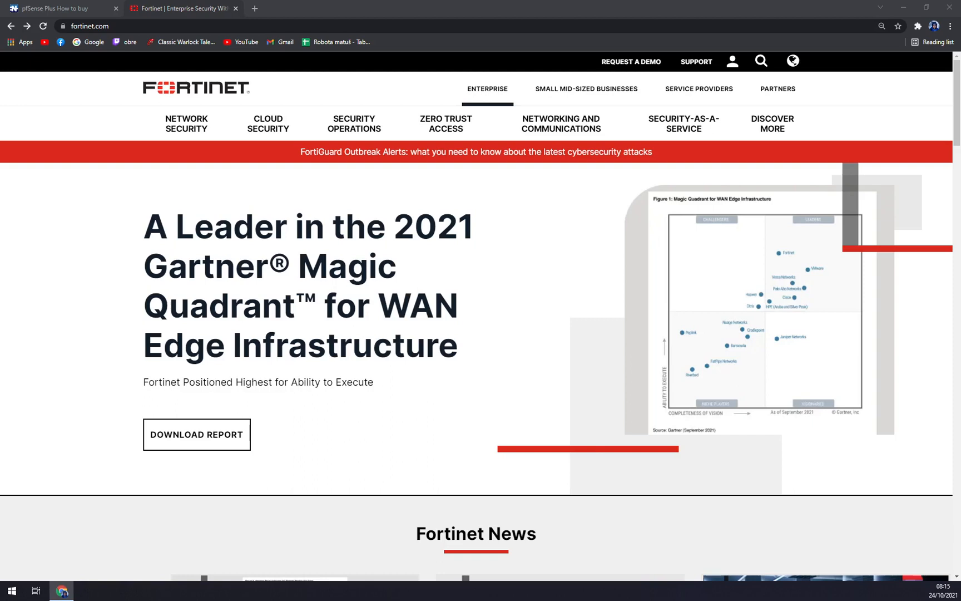
mouse_move(316, 7)
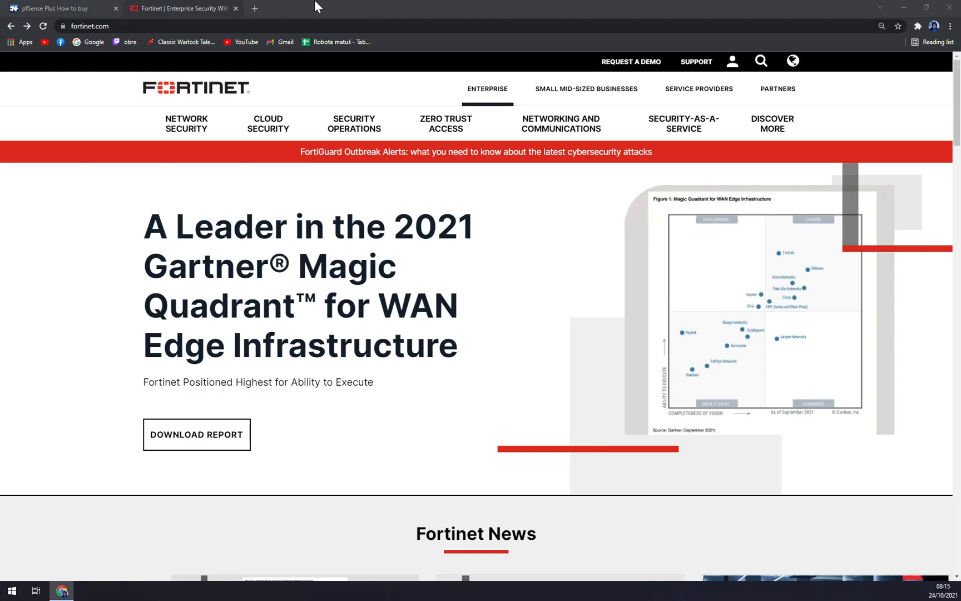
mouse_move(488, 91)
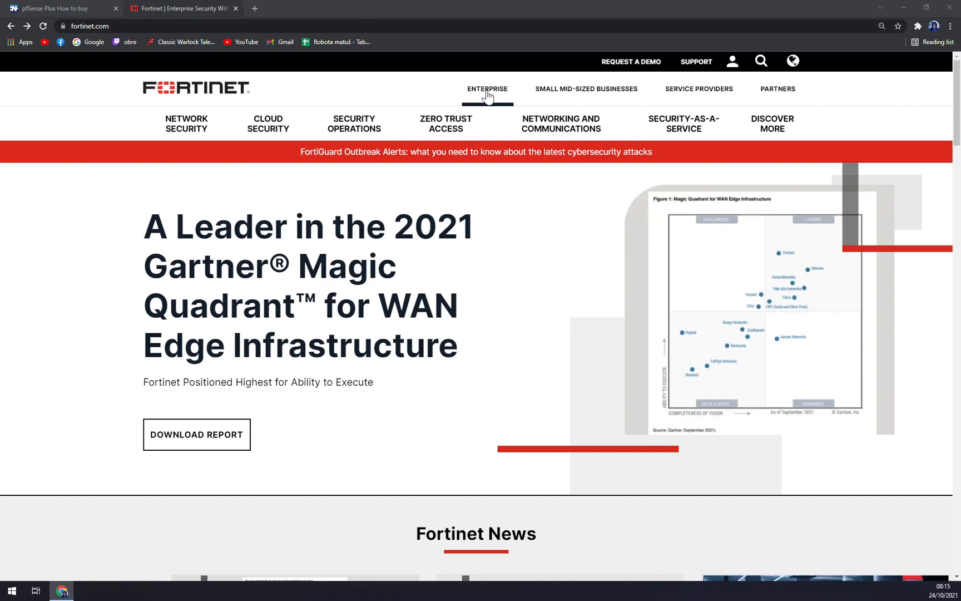
mouse_move(570, 103)
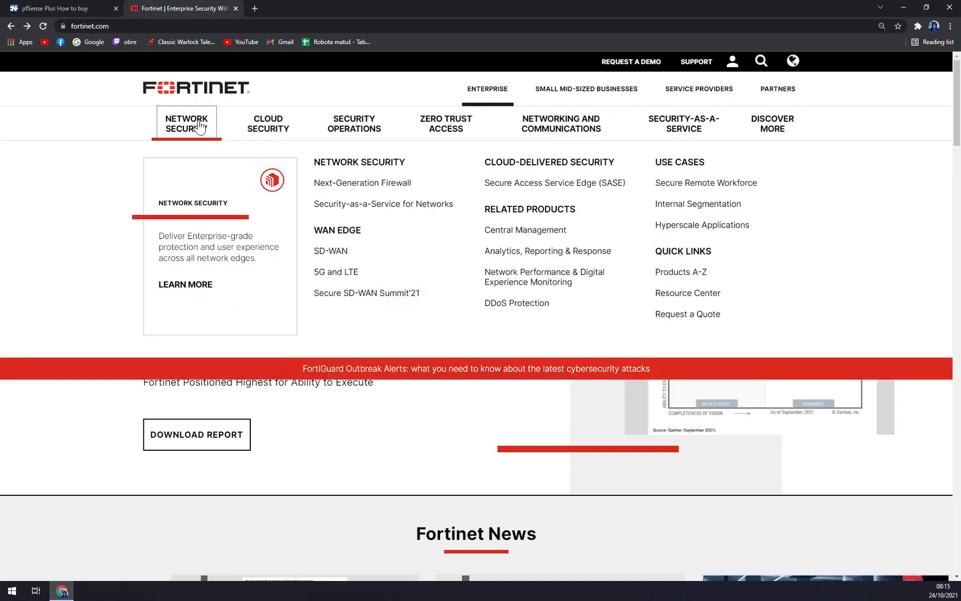
mouse_move(353, 138)
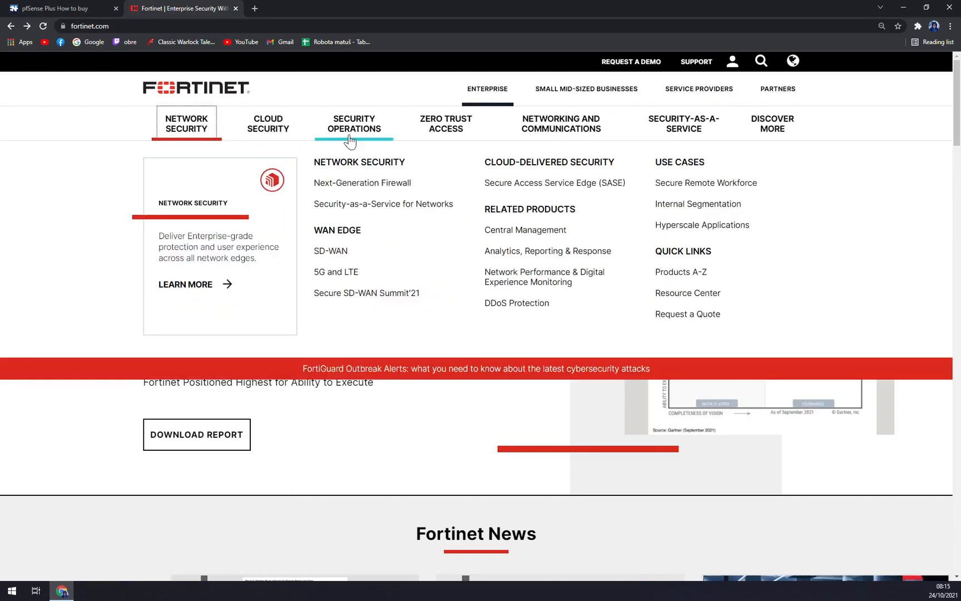
mouse_move(445, 123)
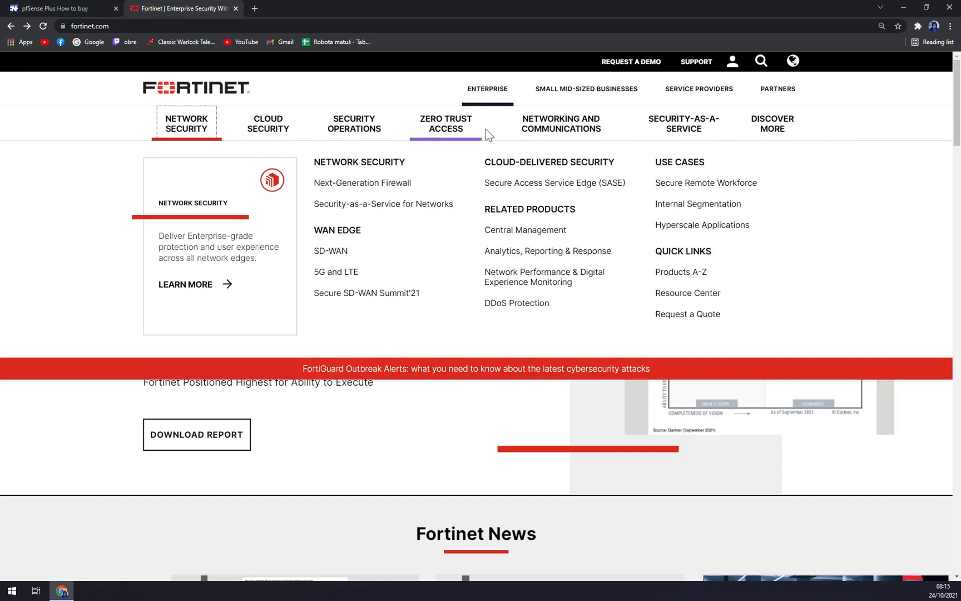
mouse_move(683, 128)
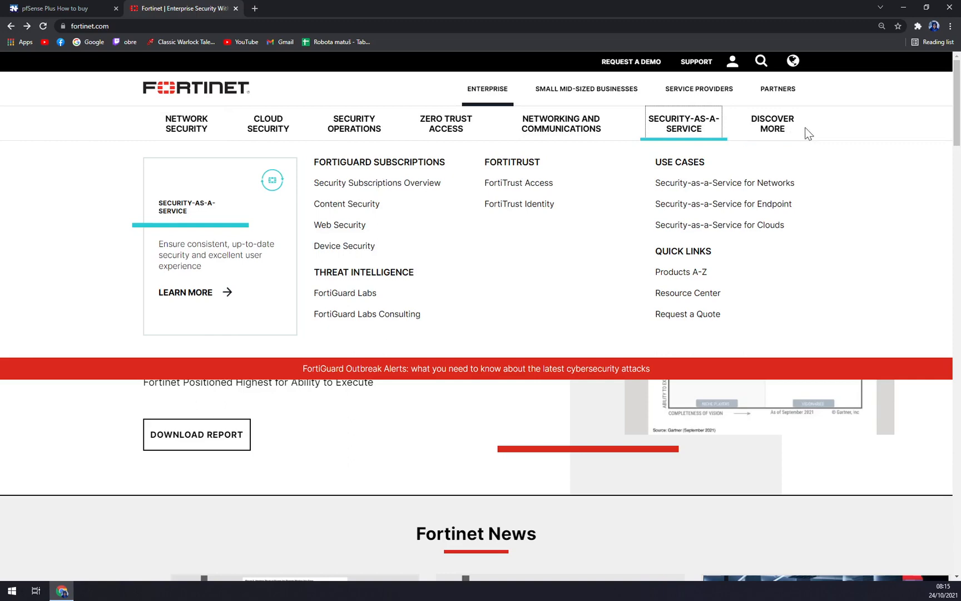
mouse_move(683, 129)
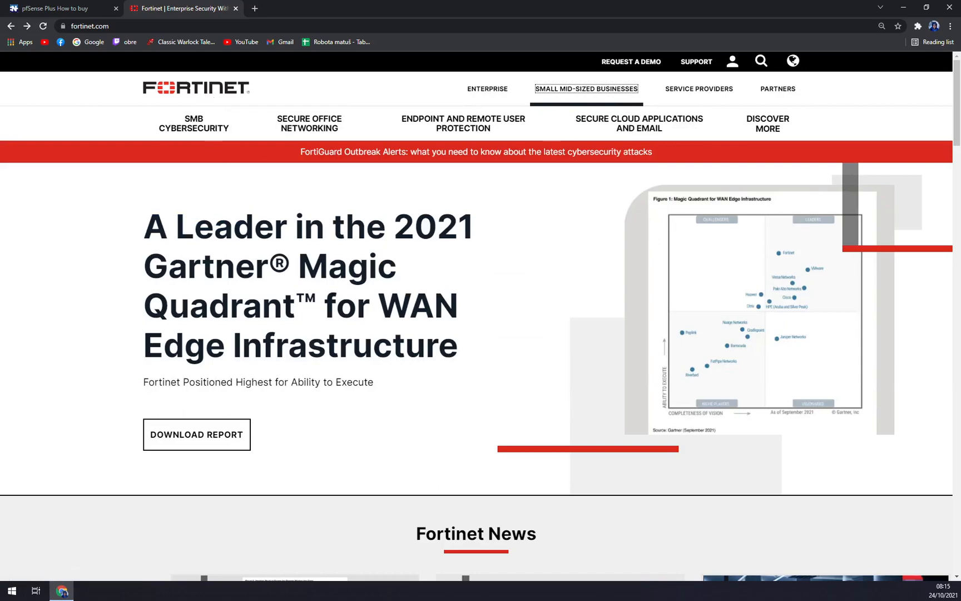
scroll("down", 3)
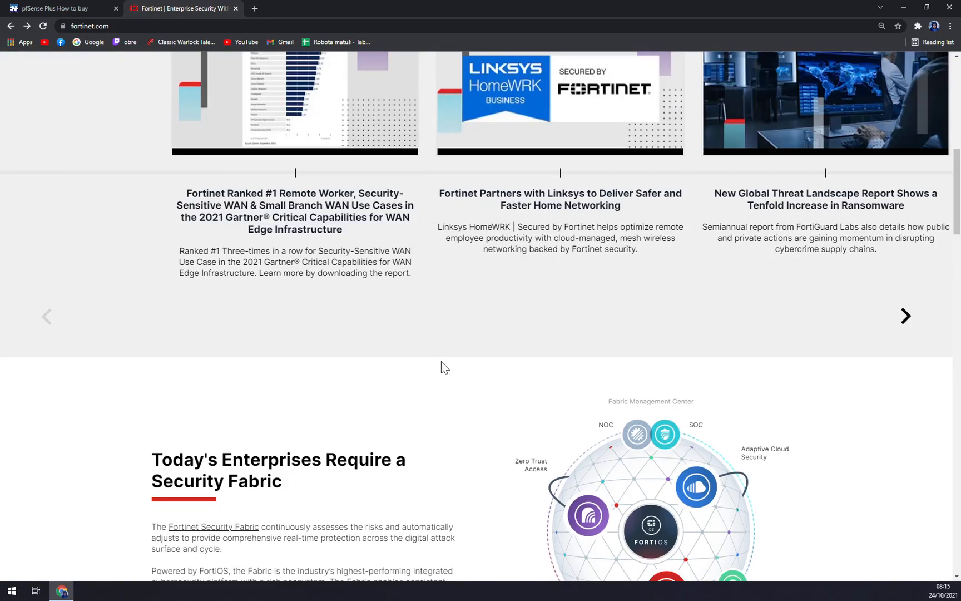
scroll("down", 3)
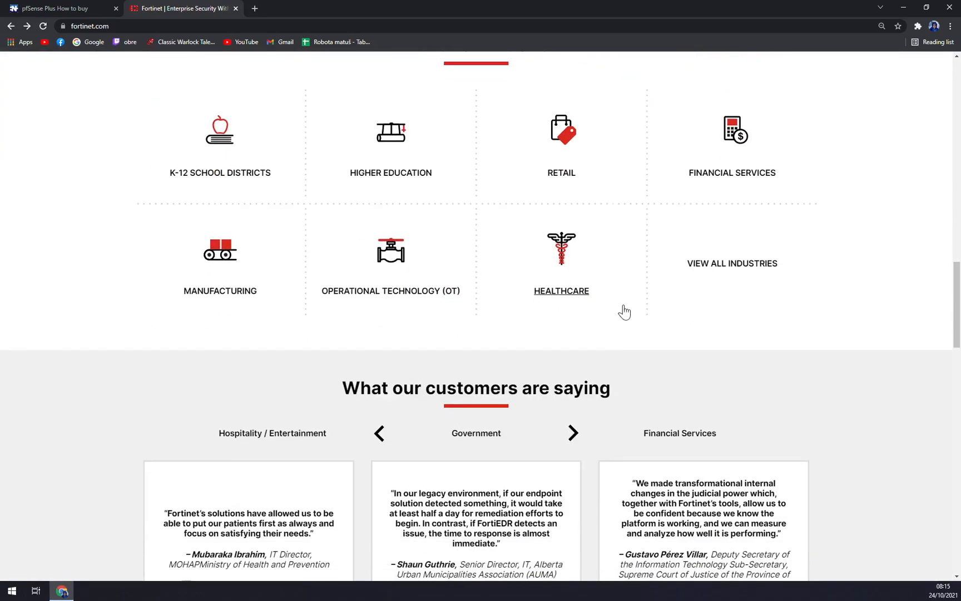
scroll("up", 3)
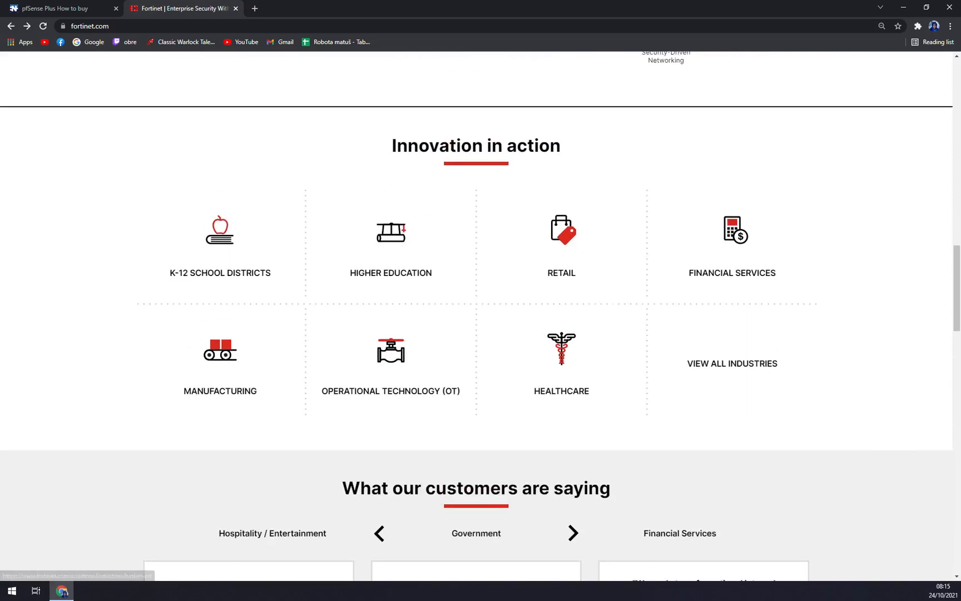
left_click(731, 242)
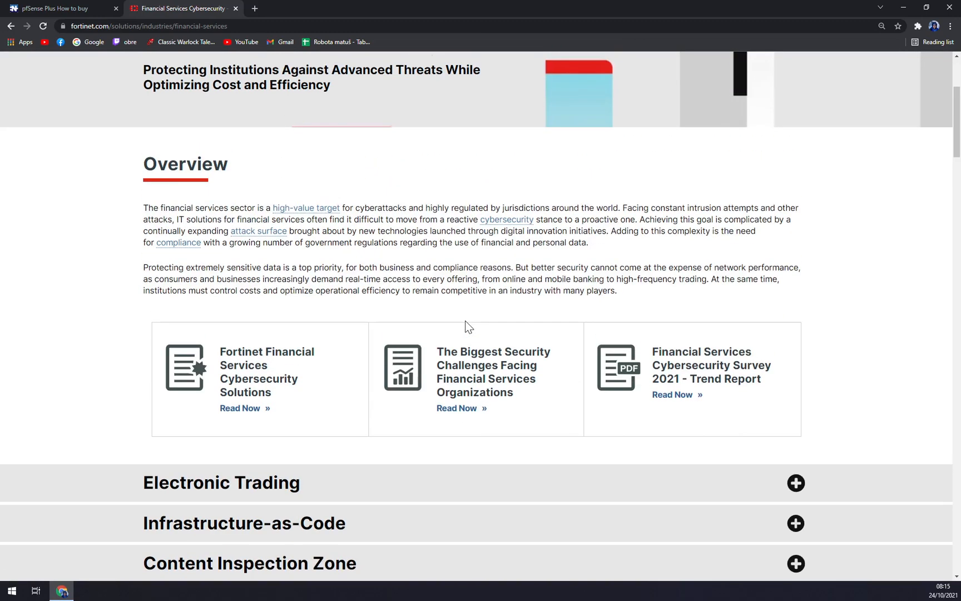
scroll("up", 3)
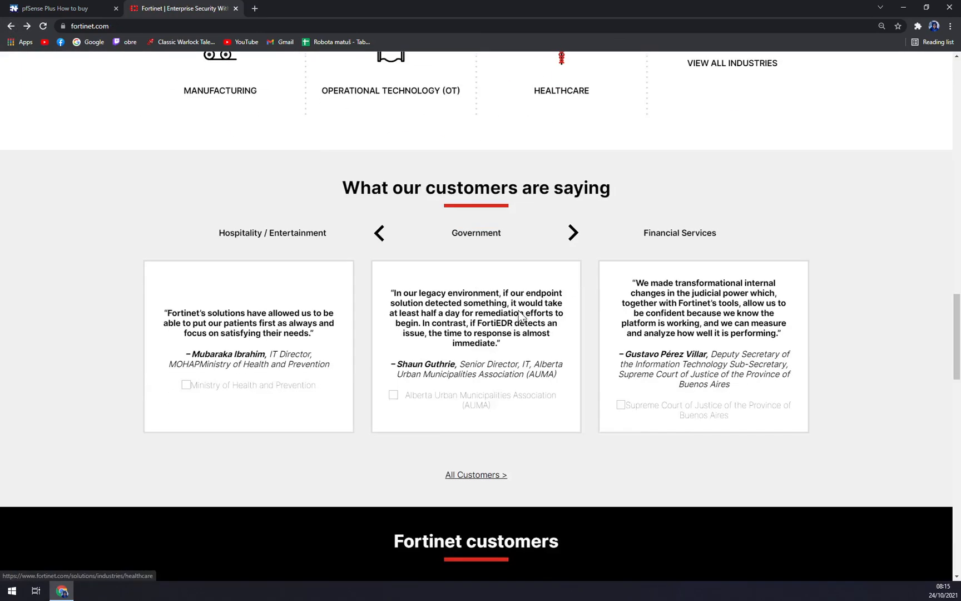
scroll("down", 3)
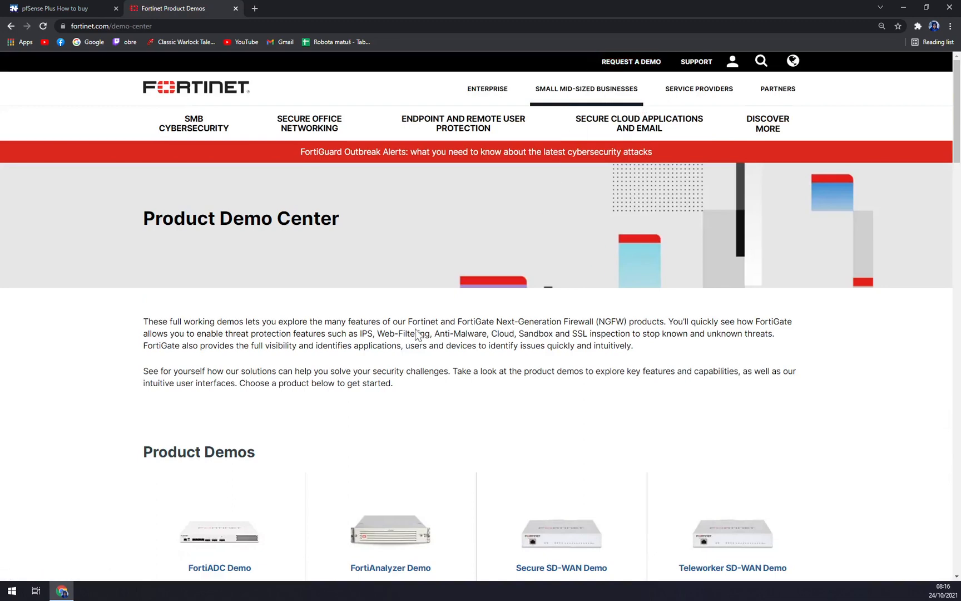
- Scroll the FortiAnalyzer demo form, then go back to the Product Demo Center
scroll("down", 3)
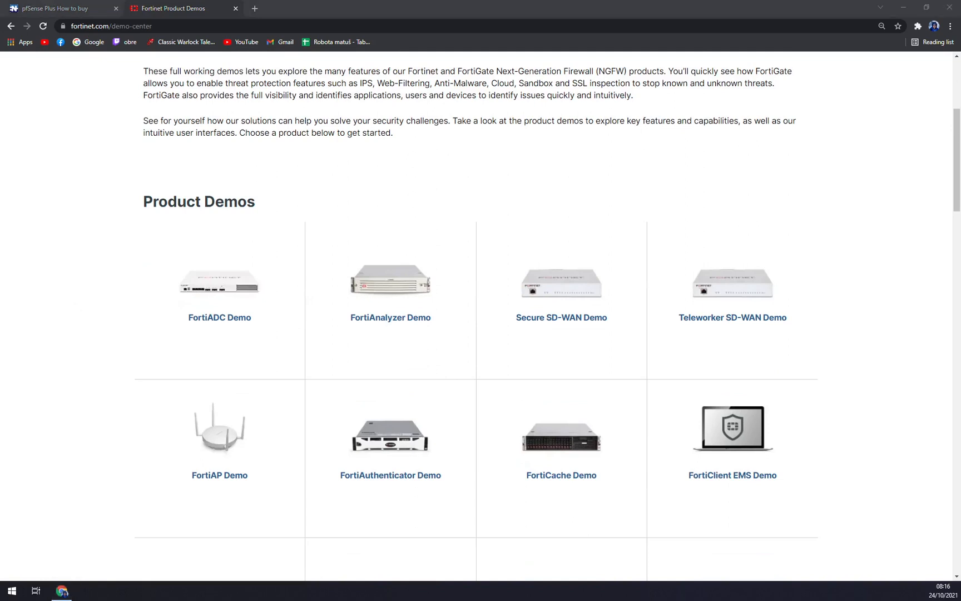
mouse_move(90, 344)
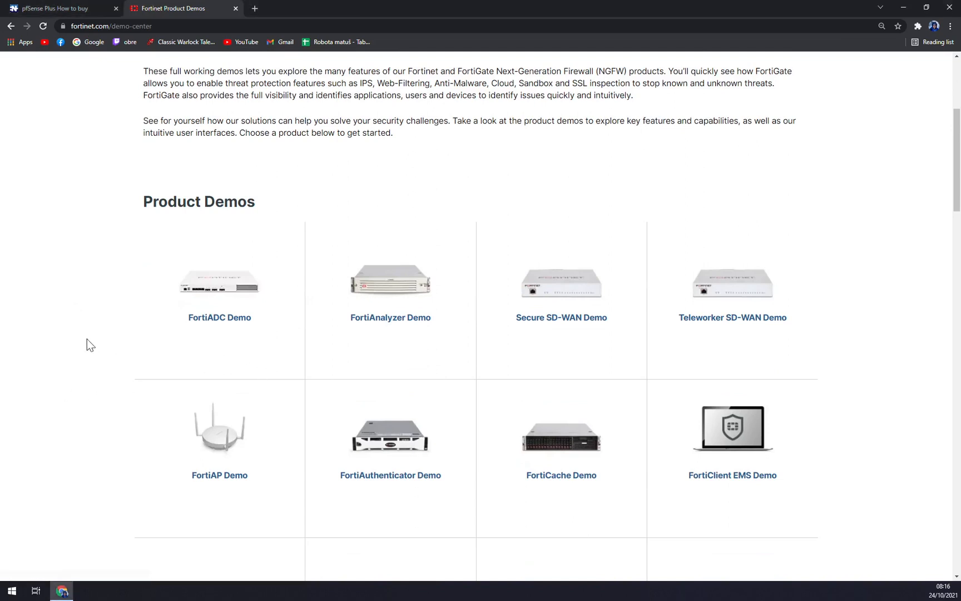
scroll("down", 3)
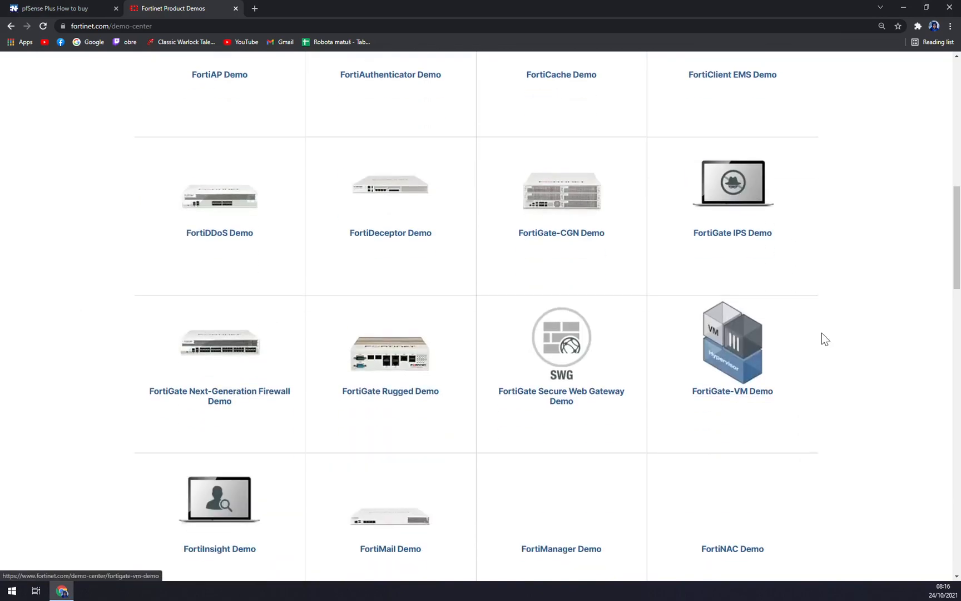
scroll("up", 3)
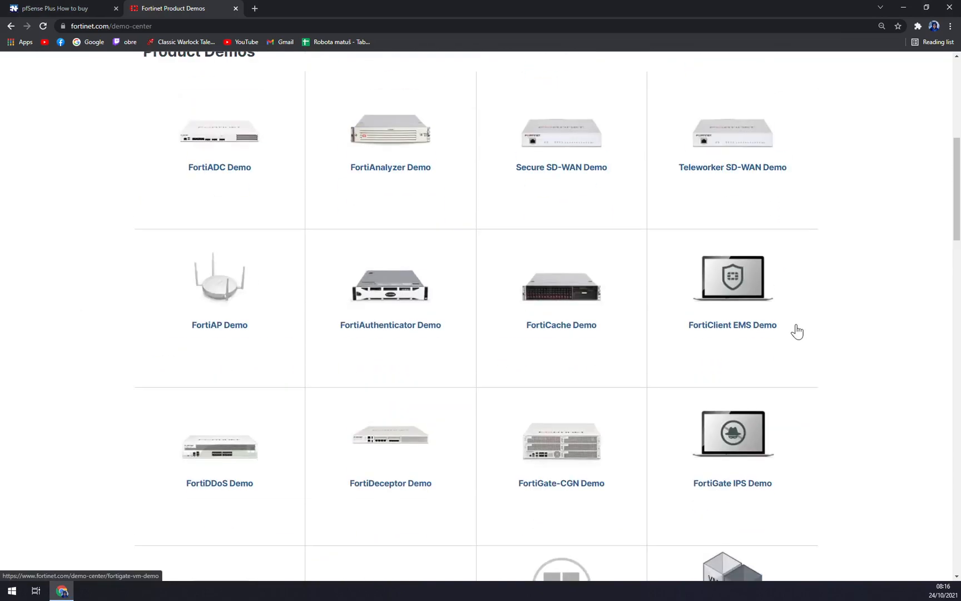
scroll("up", 3)
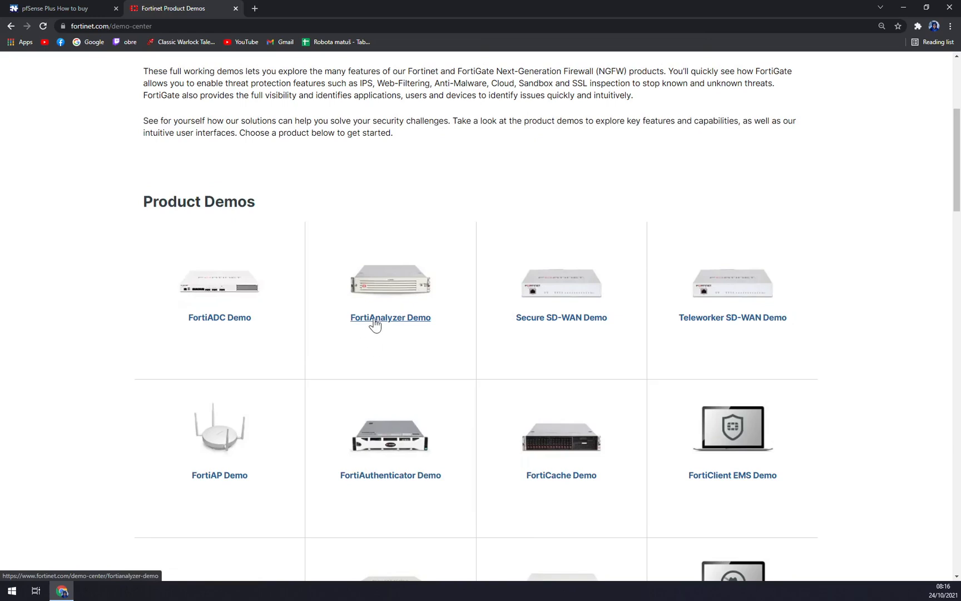
left_click(390, 318)
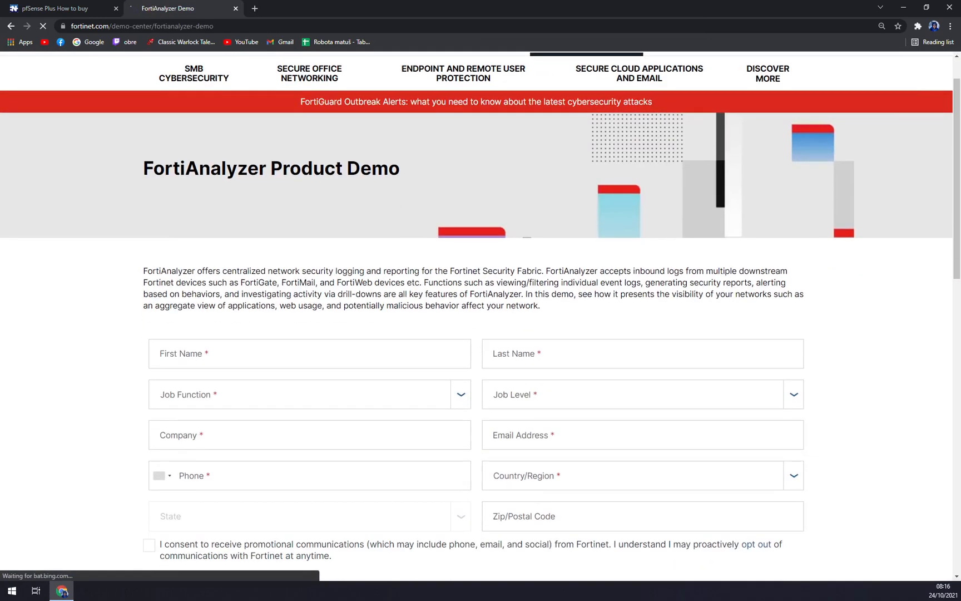
- Browse through the Product Demo Center's list of product demo tiles
scroll("down", 3)
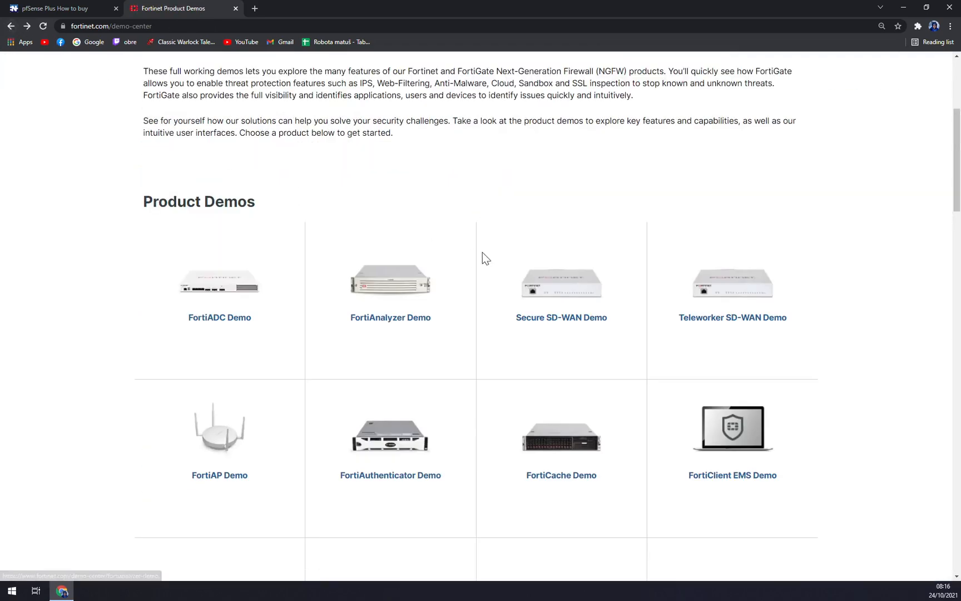
scroll("down", 3)
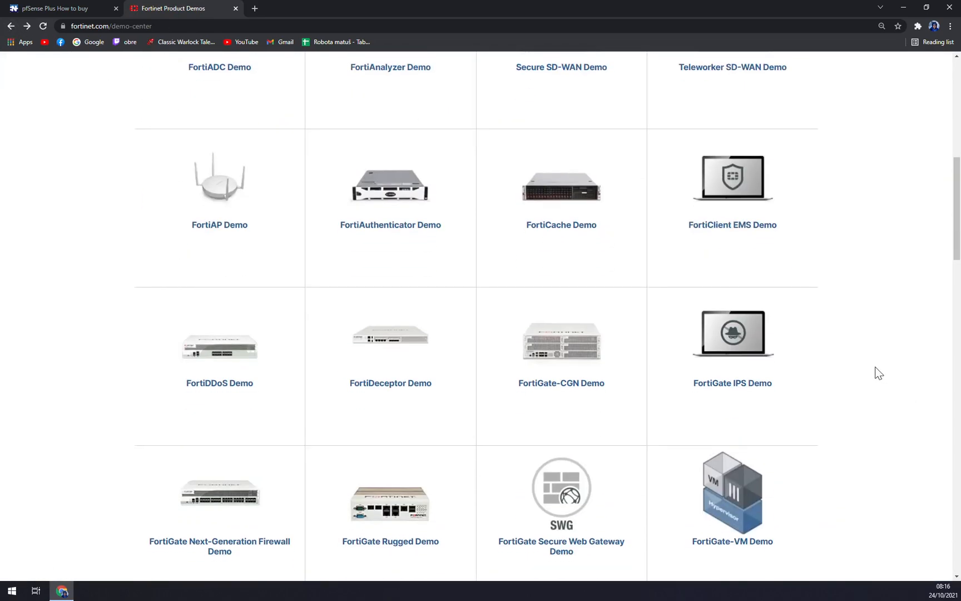
scroll("down", 3)
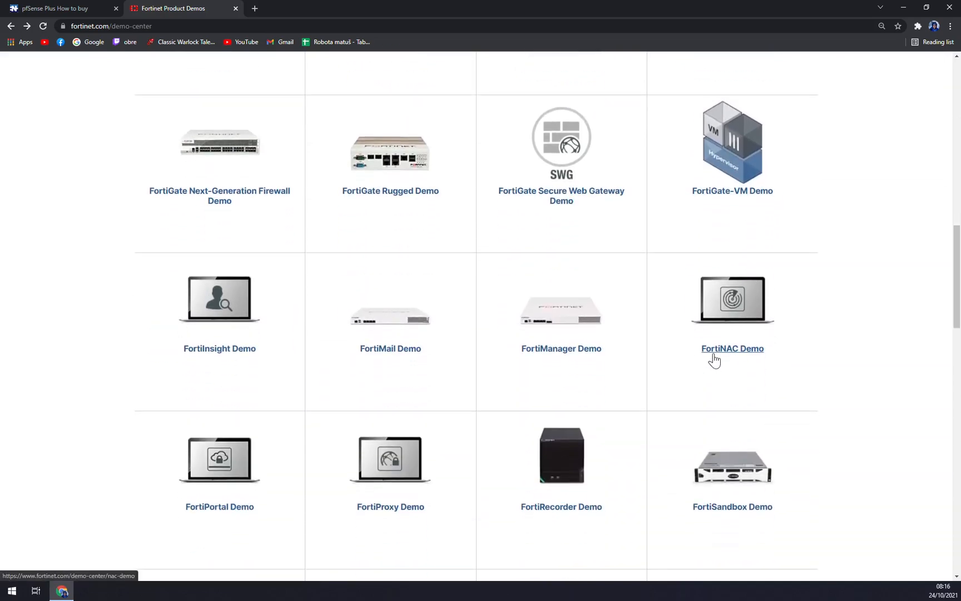
left_click(732, 348)
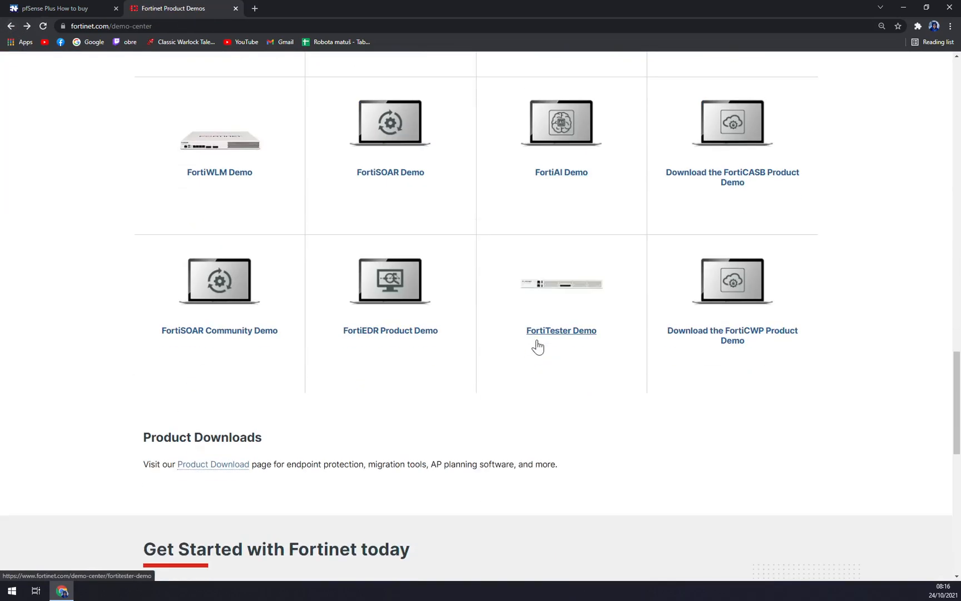
scroll("down", 3)
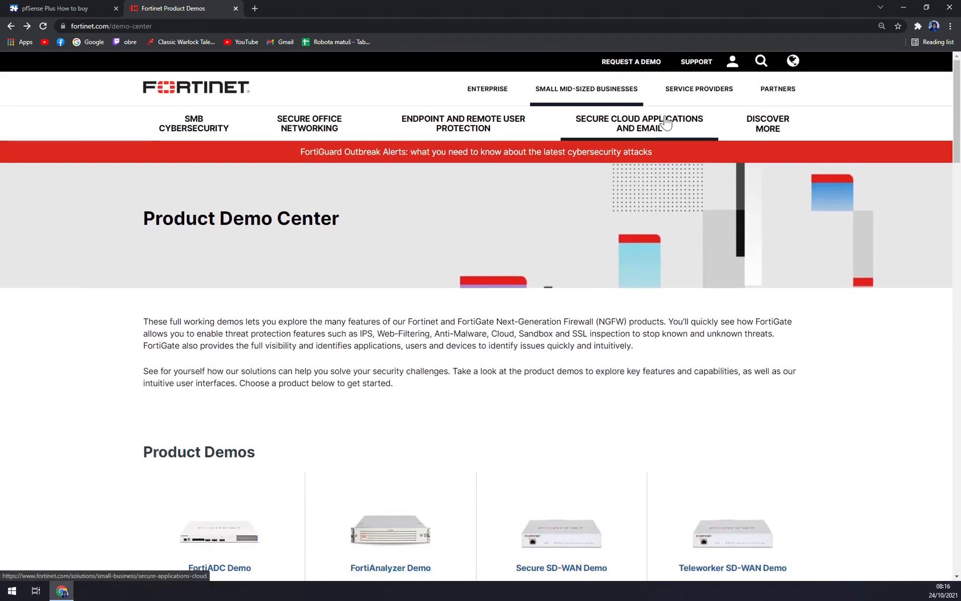
mouse_move(542, 296)
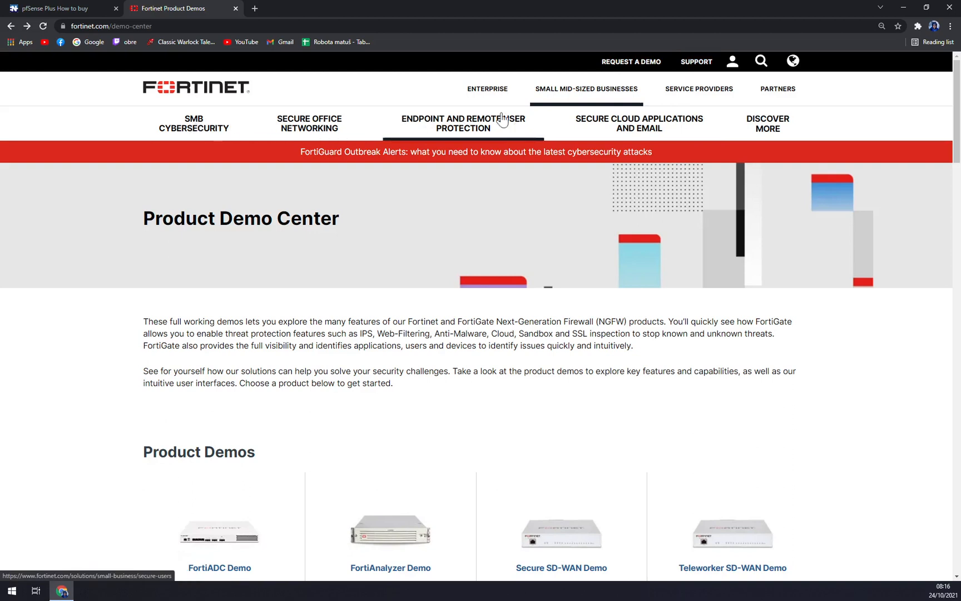
- Open the Next-Generation Firewall page from Enterprise > Network Security
left_click(487, 89)
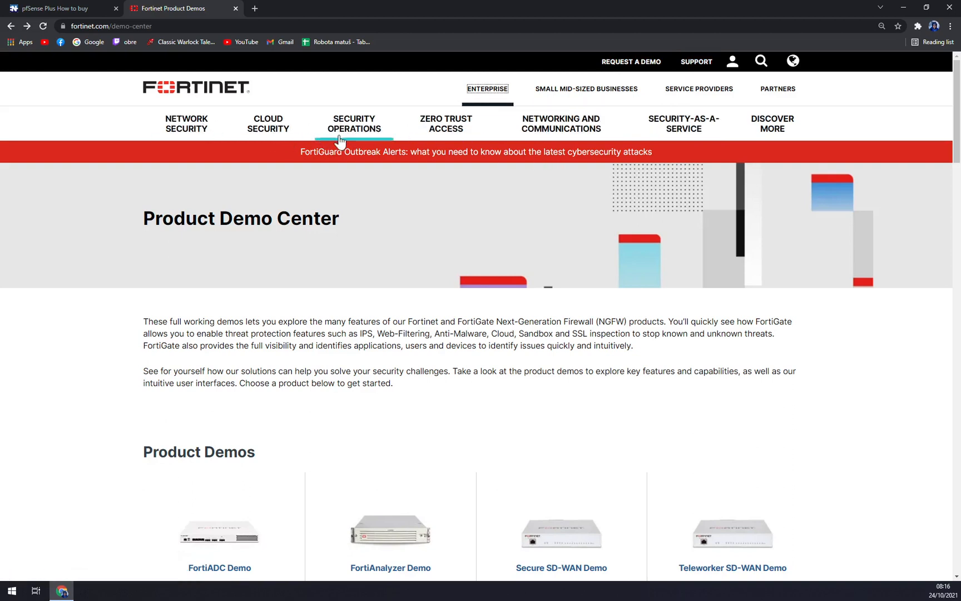
left_click(186, 123)
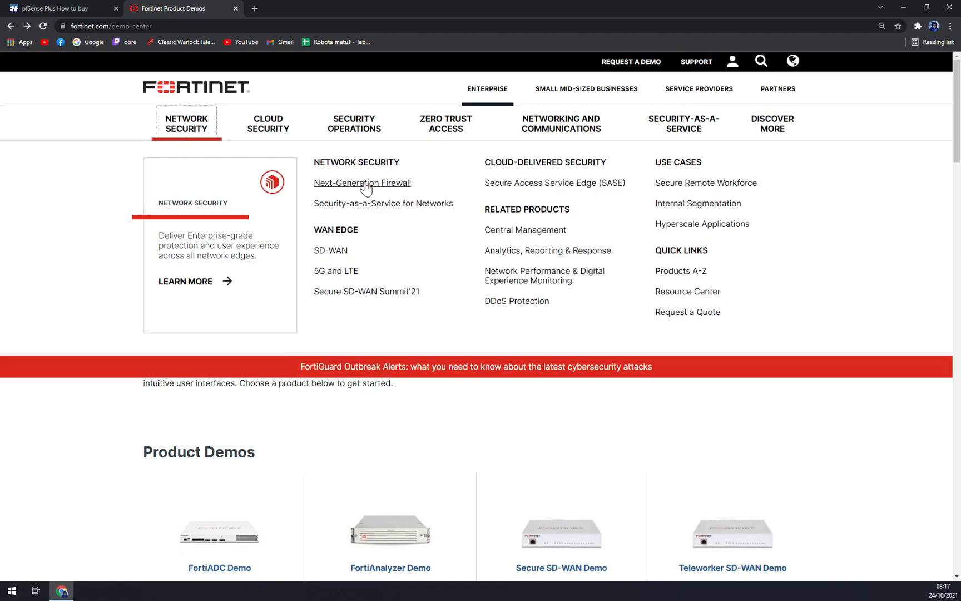
left_click(361, 183)
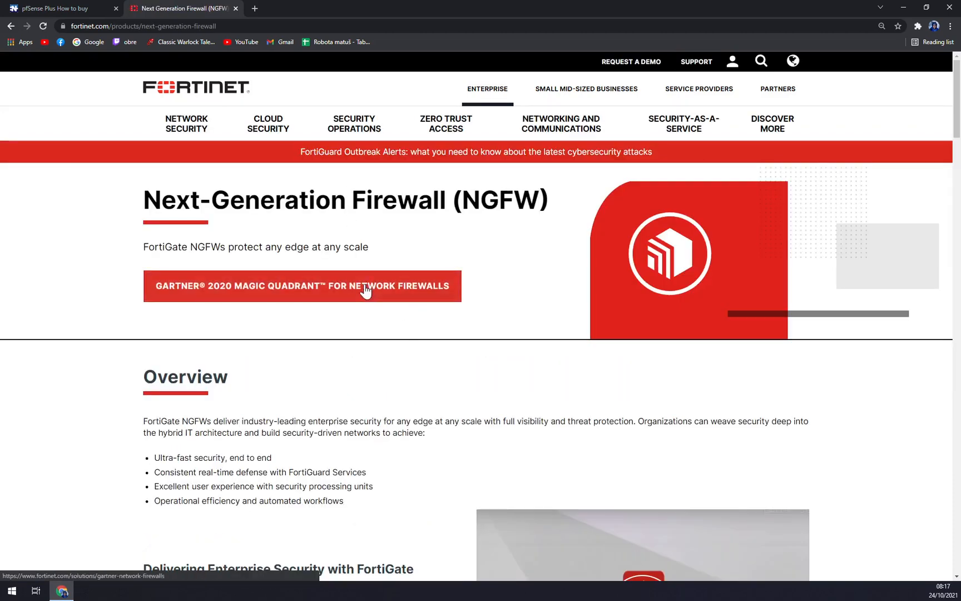
scroll("down", 3)
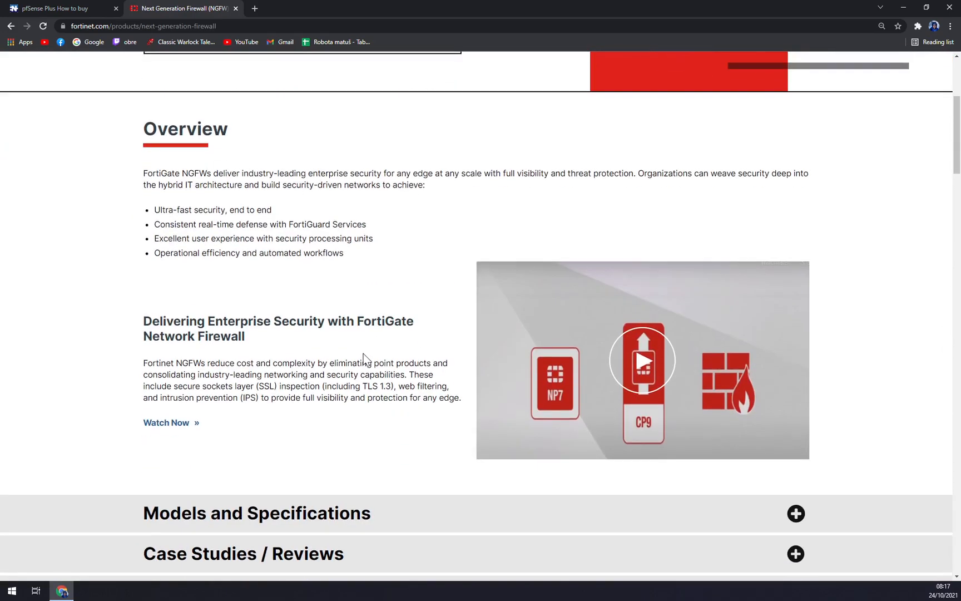
scroll("down", 3)
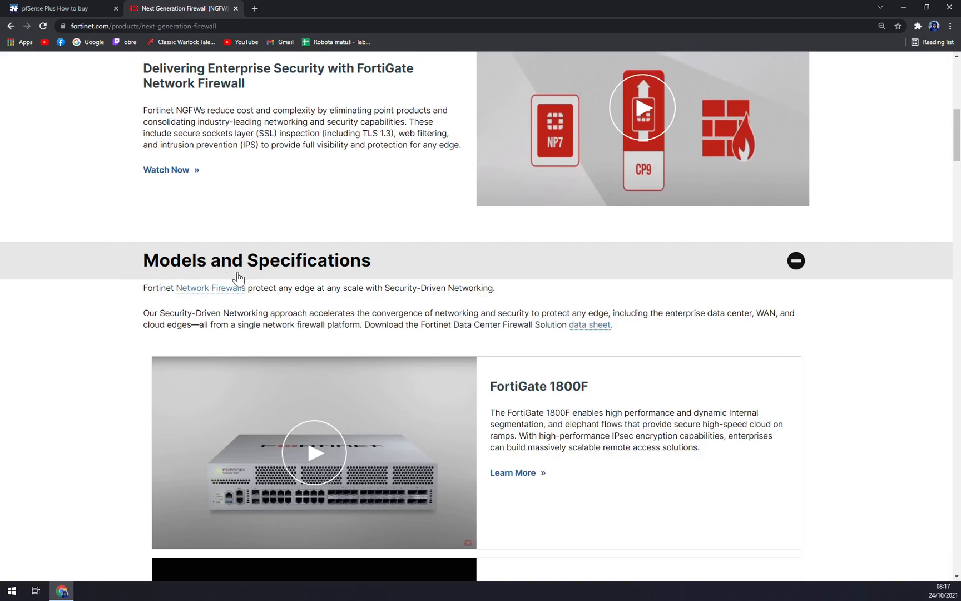
scroll("down", 3)
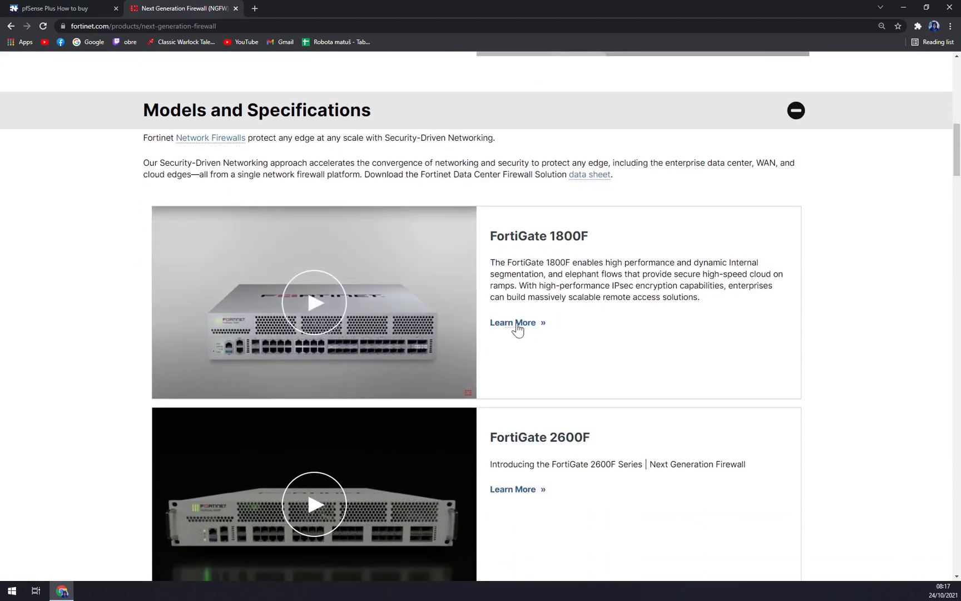
- Open and close the FortiGate 1800F intro video, then browse the FortiGate models
left_click(313, 301)
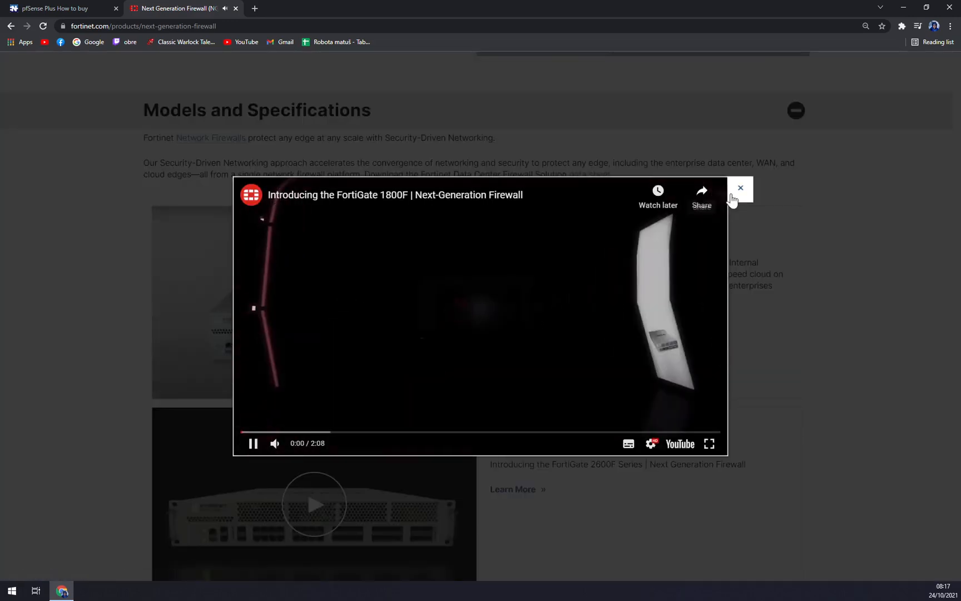
left_click(740, 187)
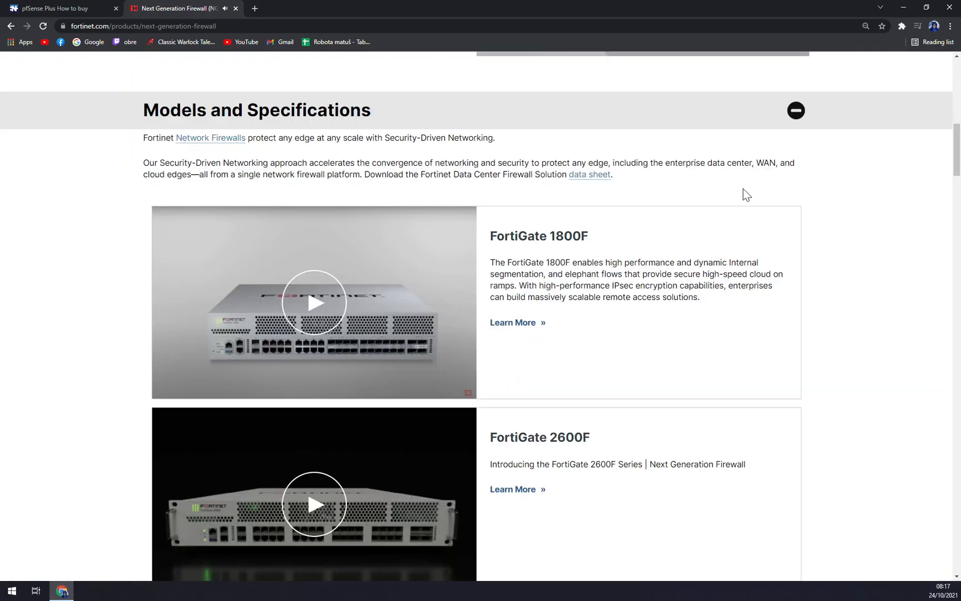
mouse_move(516, 323)
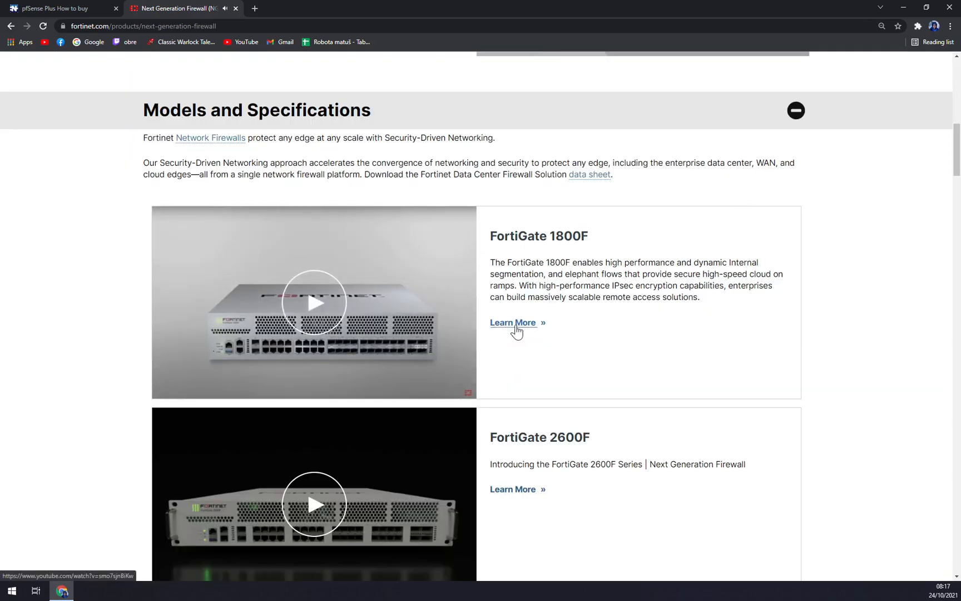
left_click(314, 301)
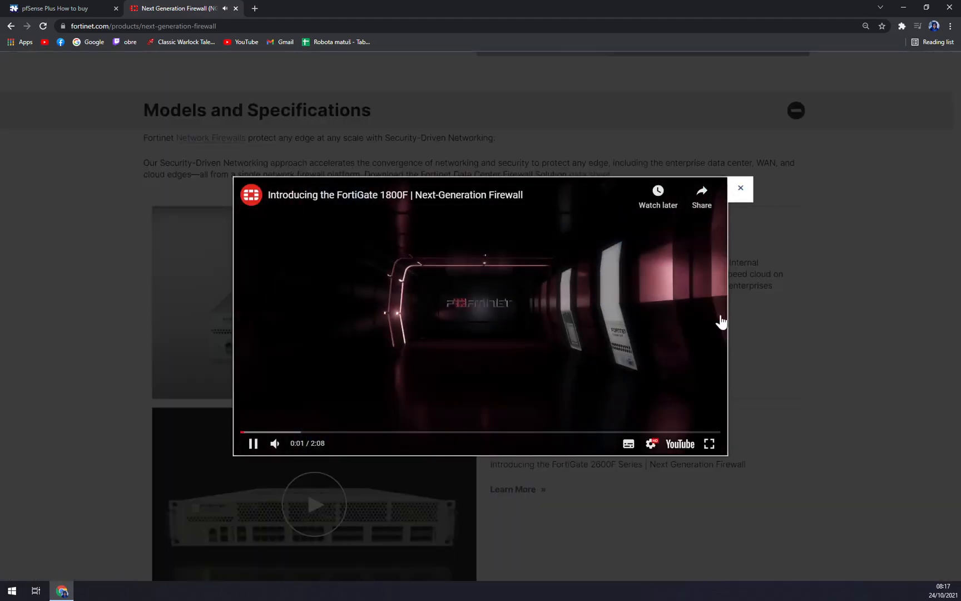
left_click(740, 188)
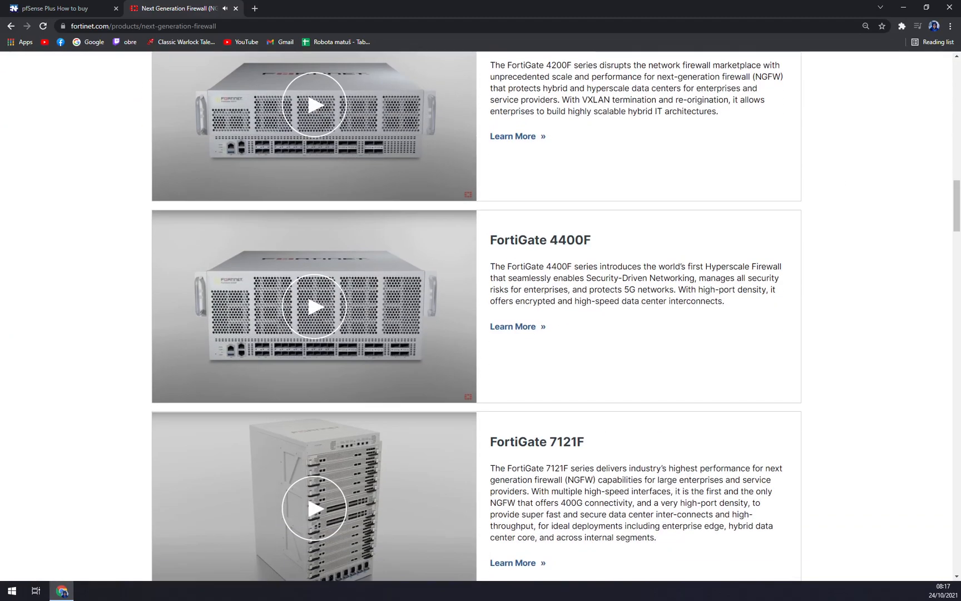
scroll("down", 3)
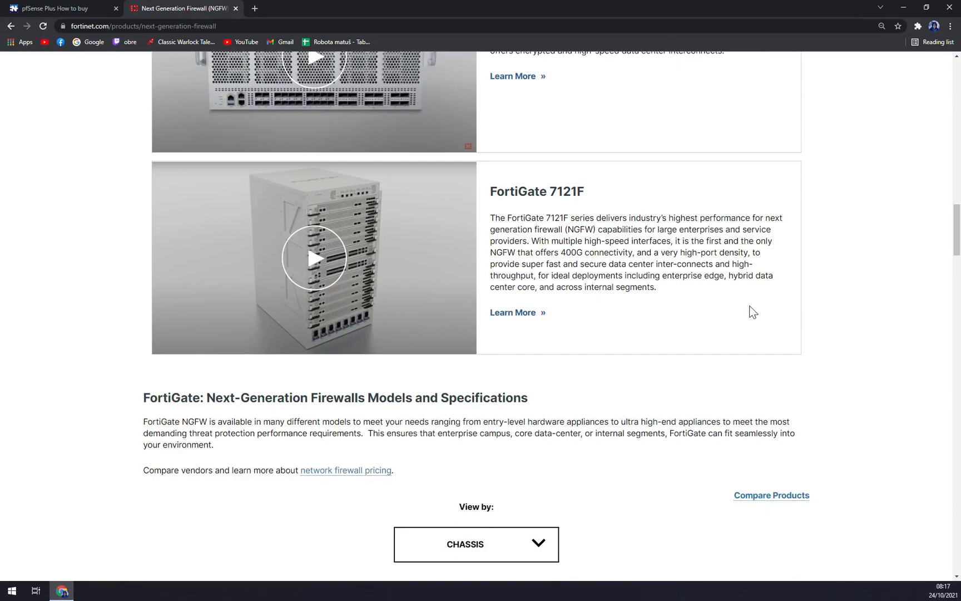
scroll("down", 3)
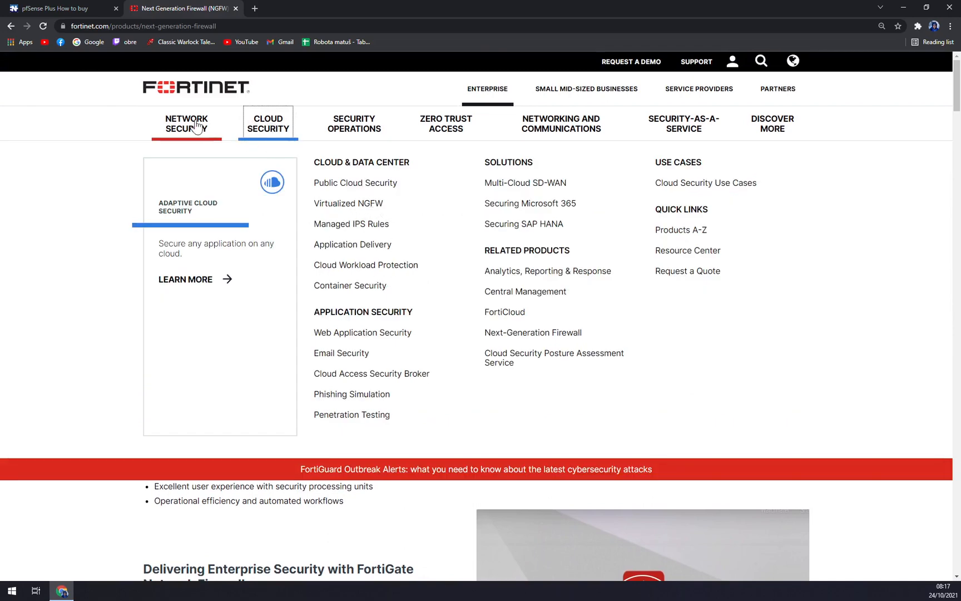
left_click(186, 123)
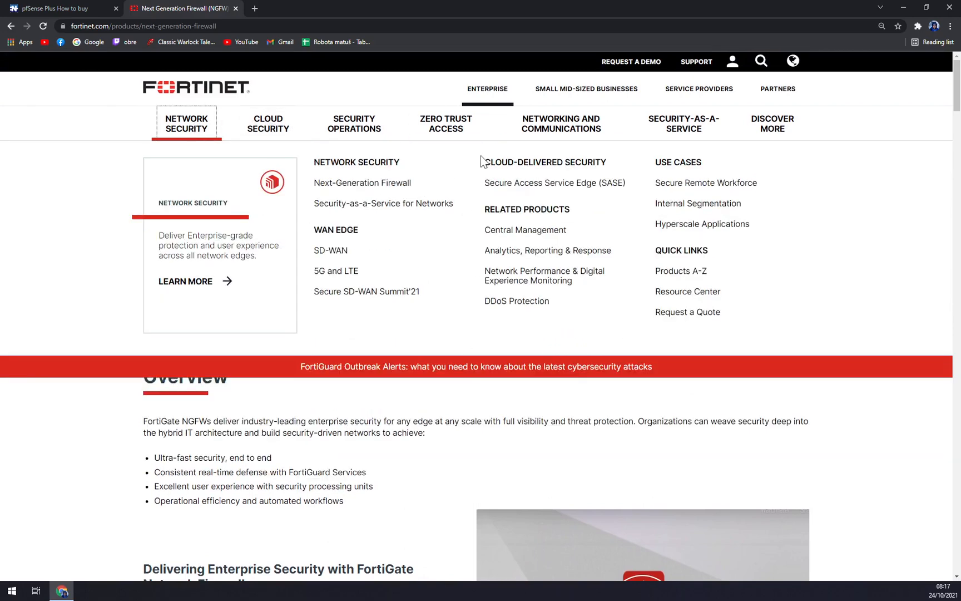
mouse_move(349, 263)
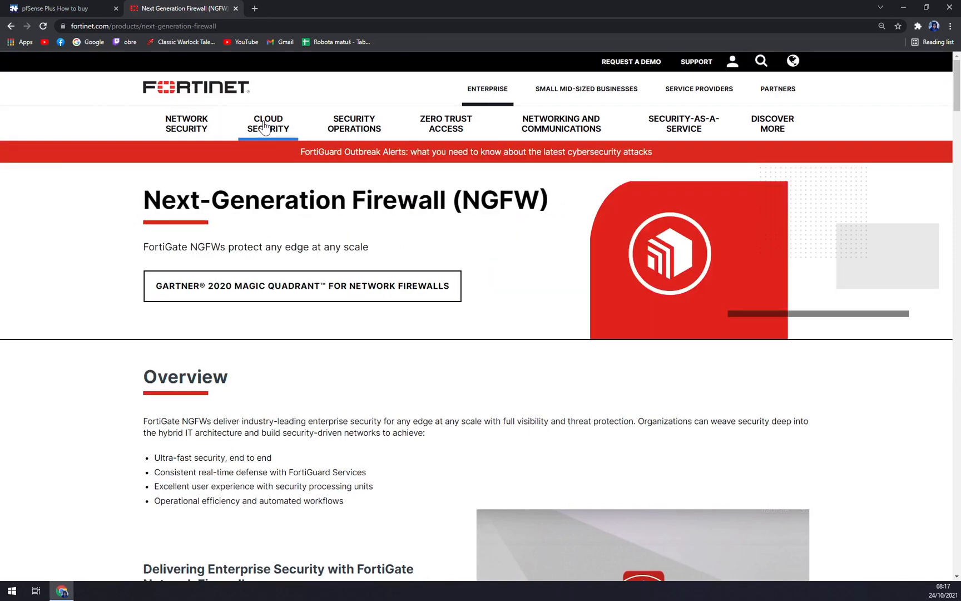
left_click(267, 124)
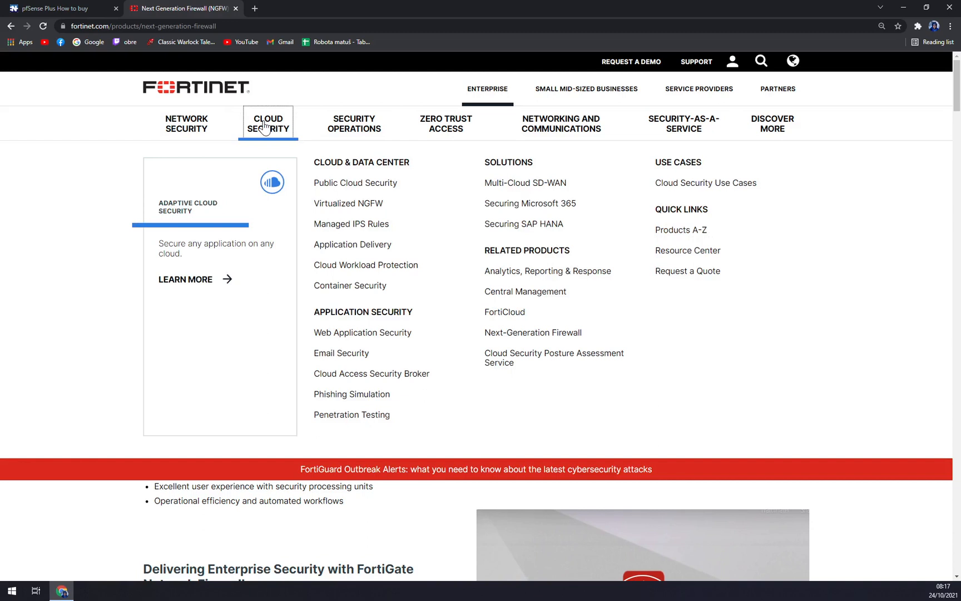
mouse_move(353, 132)
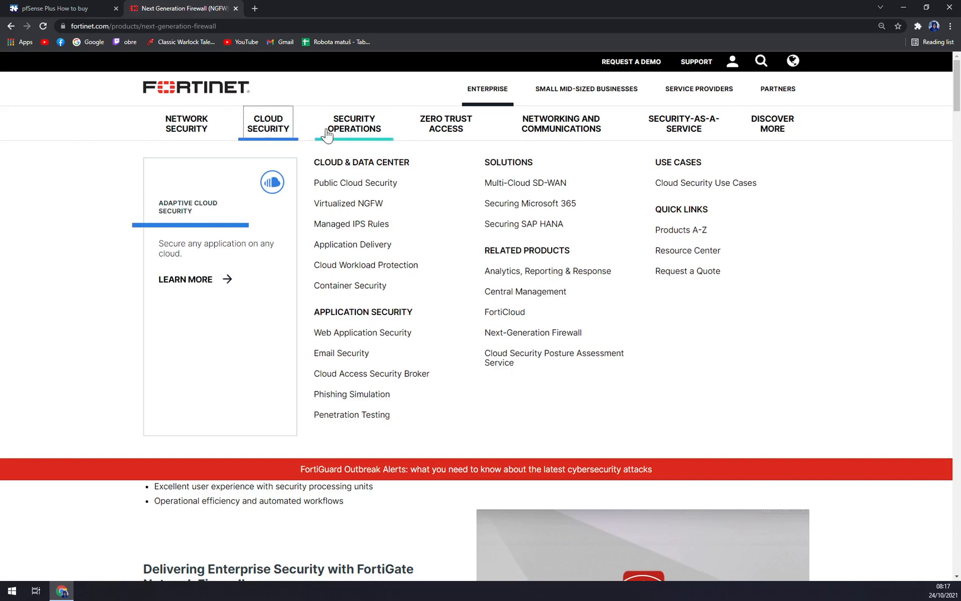
mouse_move(728, 357)
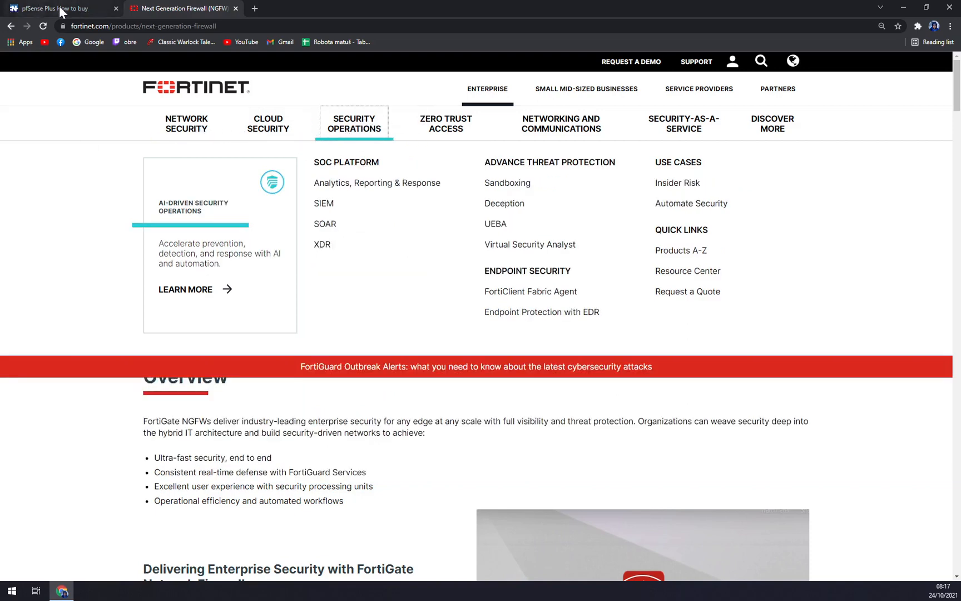
- Switch back to the 'pfSense Plus How to buy' tab and view the Netgate 1100 listing
left_click(58, 8)
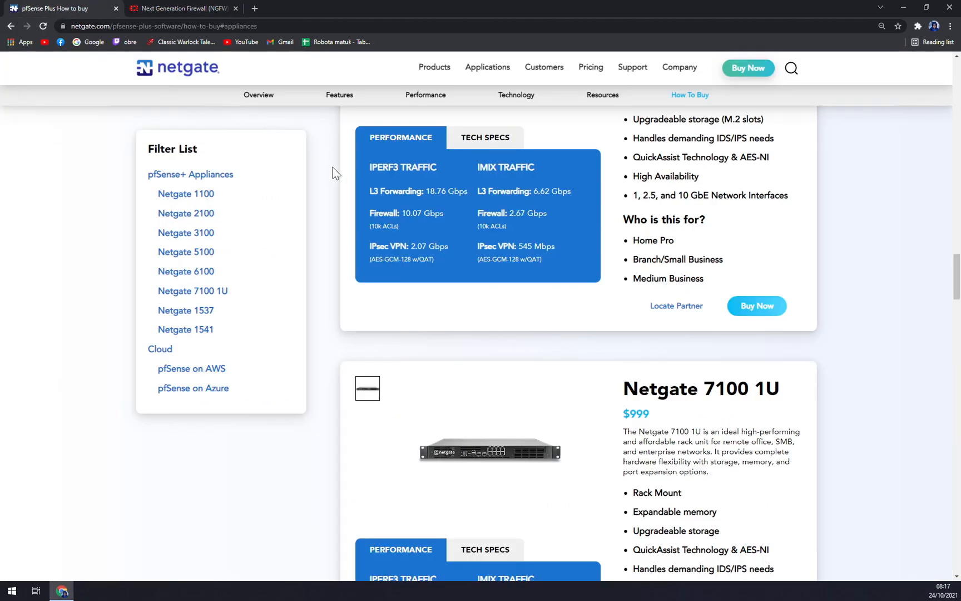
scroll("down", 3)
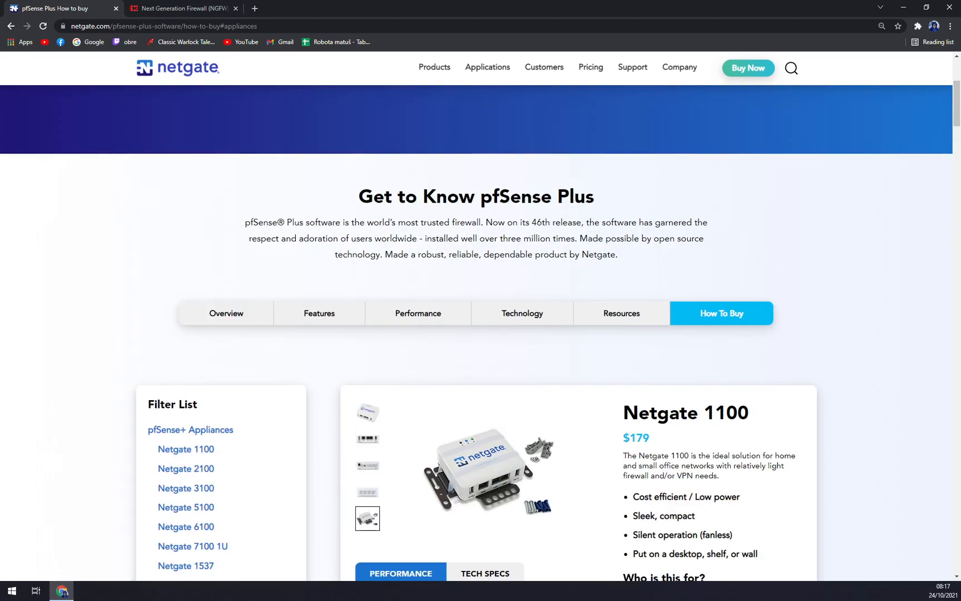
mouse_move(734, 349)
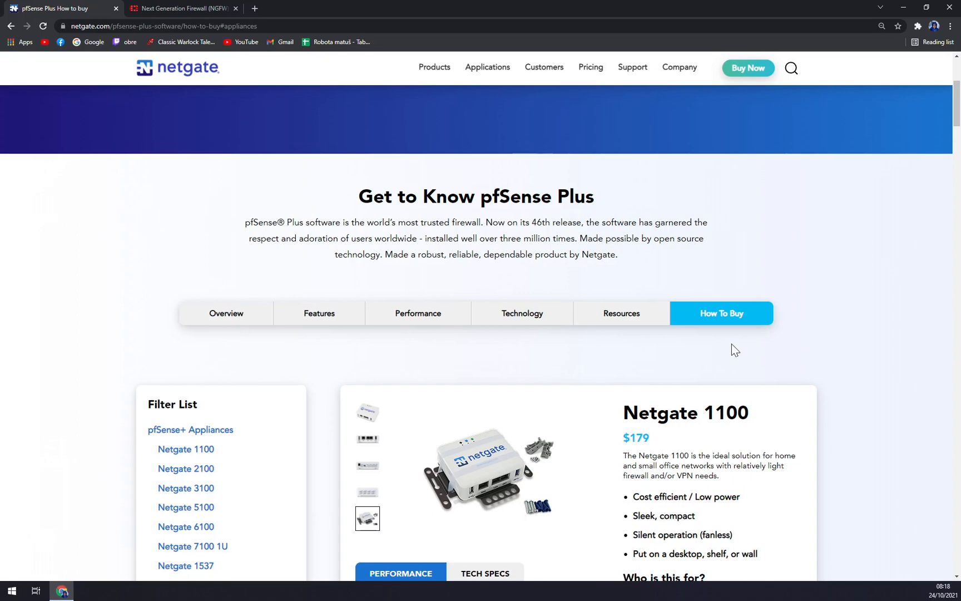
mouse_move(728, 343)
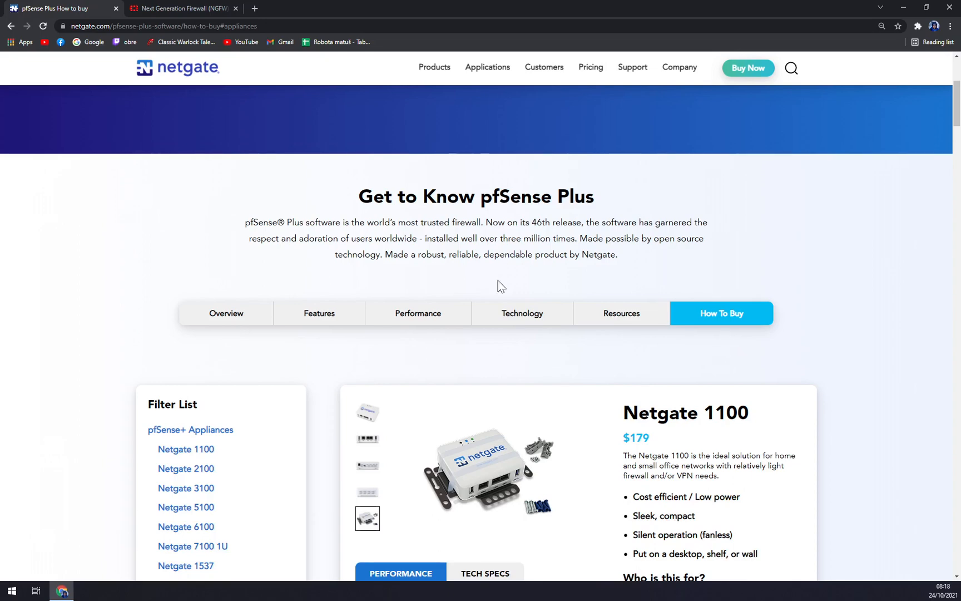
mouse_move(228, 206)
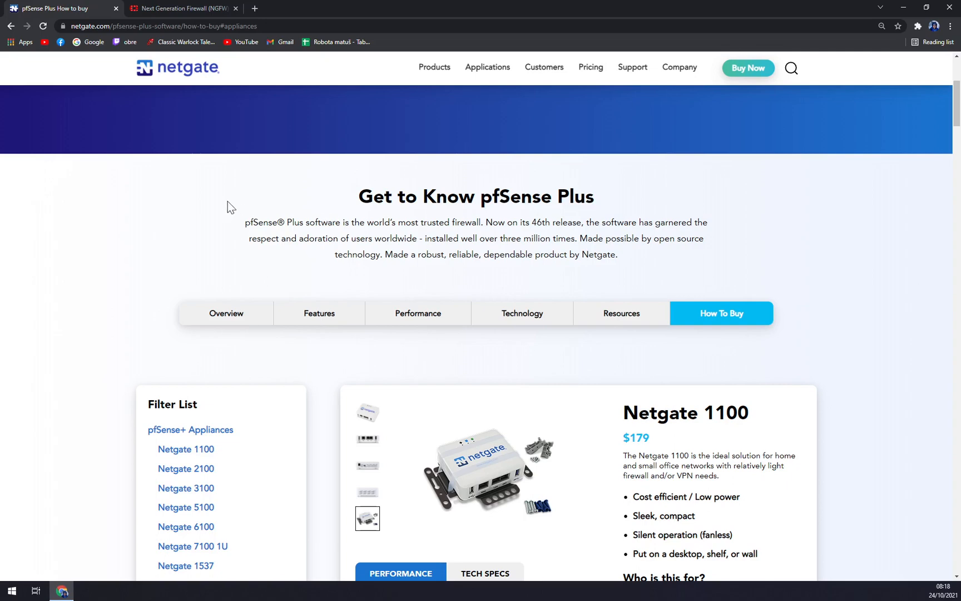